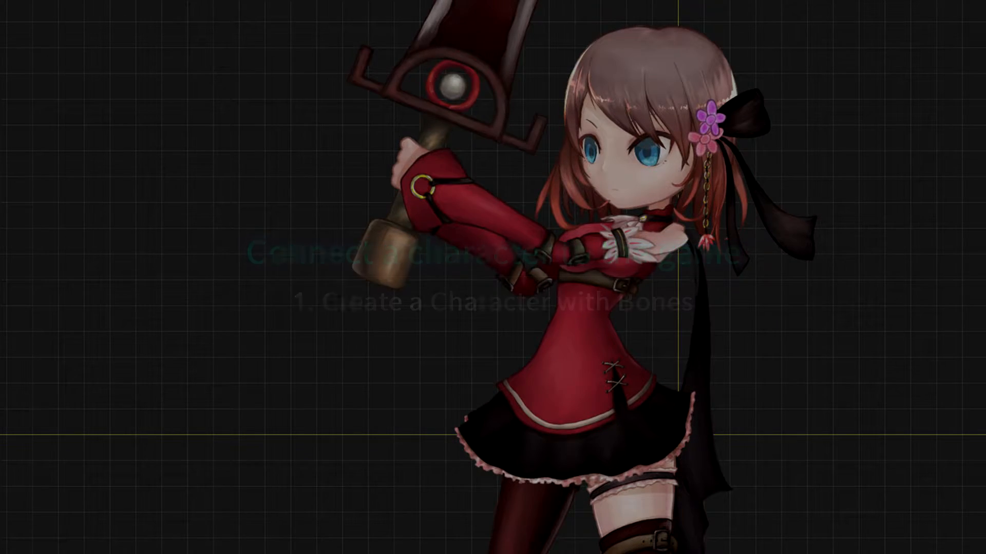
Start a new portrait to bring up its naming dialog
left_click(153, 17)
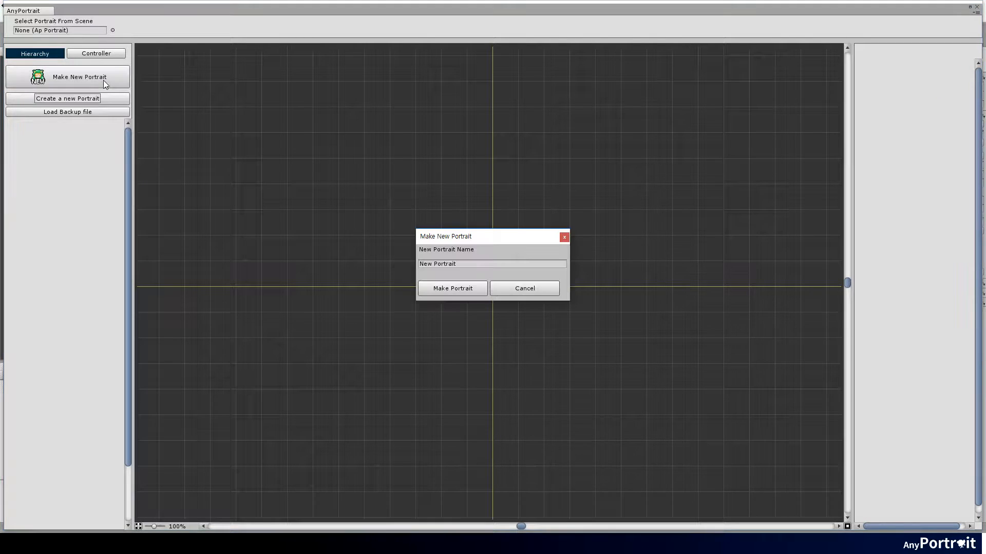
Name the new portrait 'Sword Girl' and create it
type("Swo")
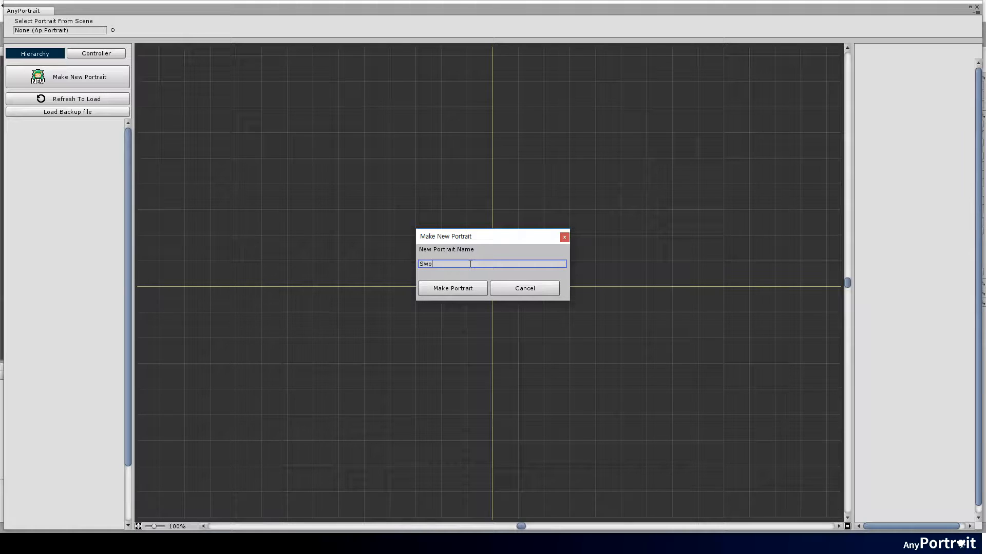
type("rd")
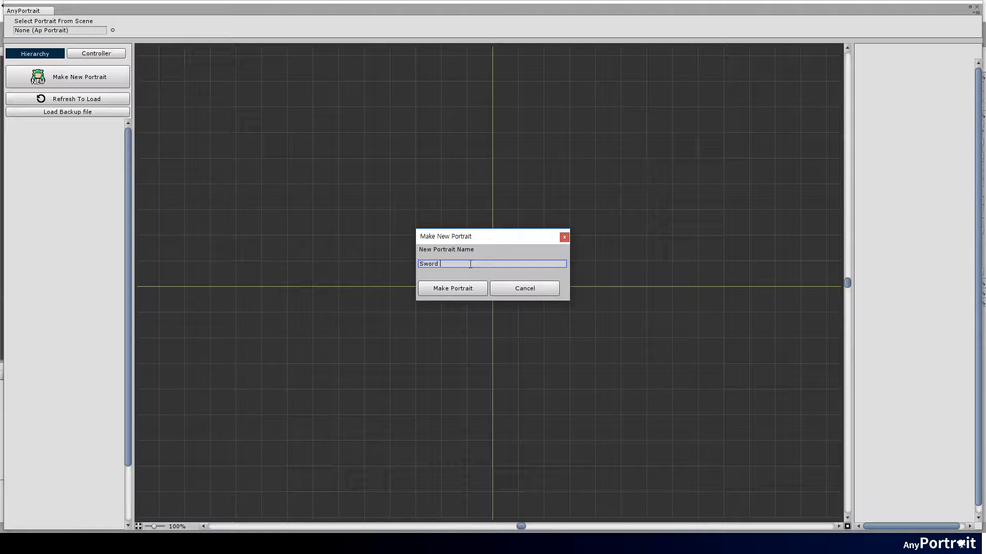
type("Girl")
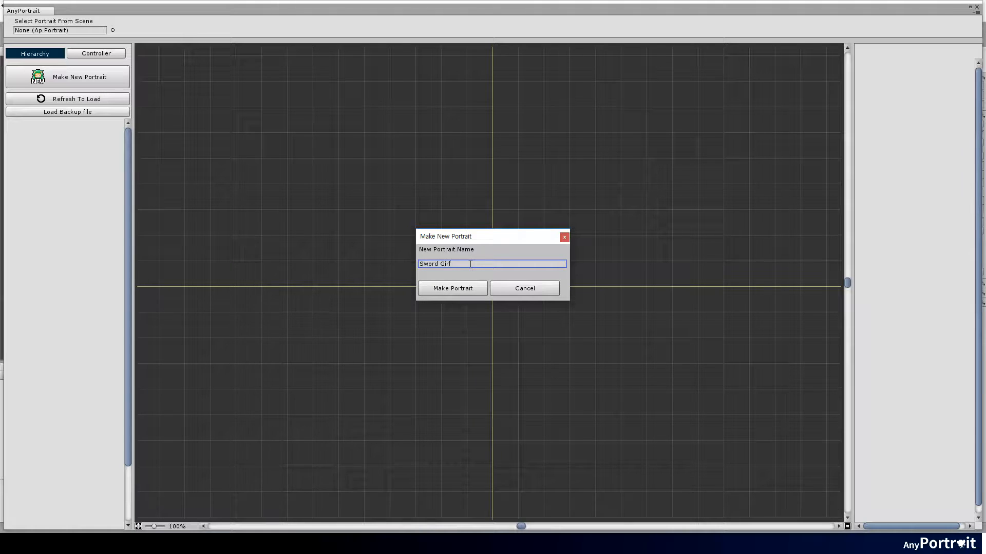
left_click(452, 288)
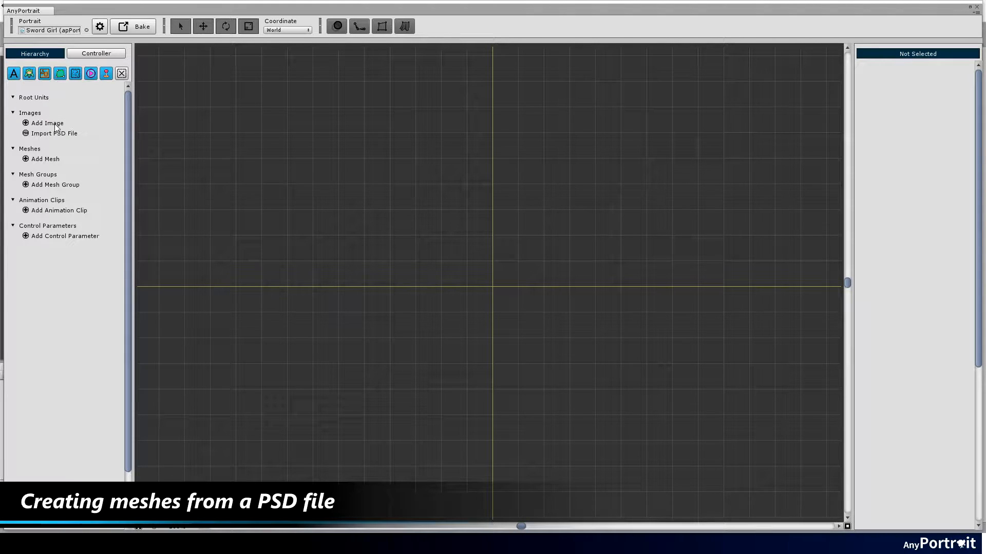
Import the character PSD from the Assets folder with asset name SwordGirlSprite
left_click(55, 134)
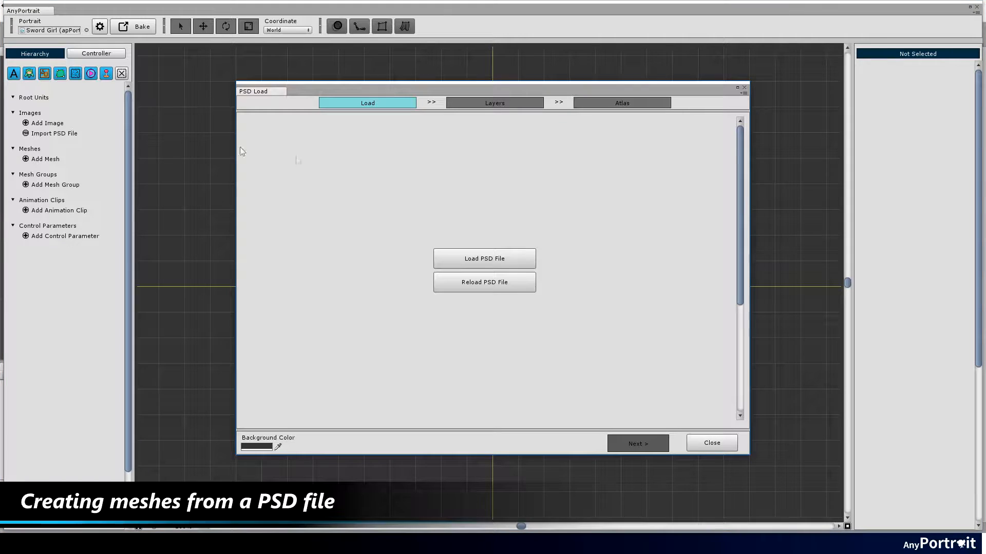
left_click(483, 259)
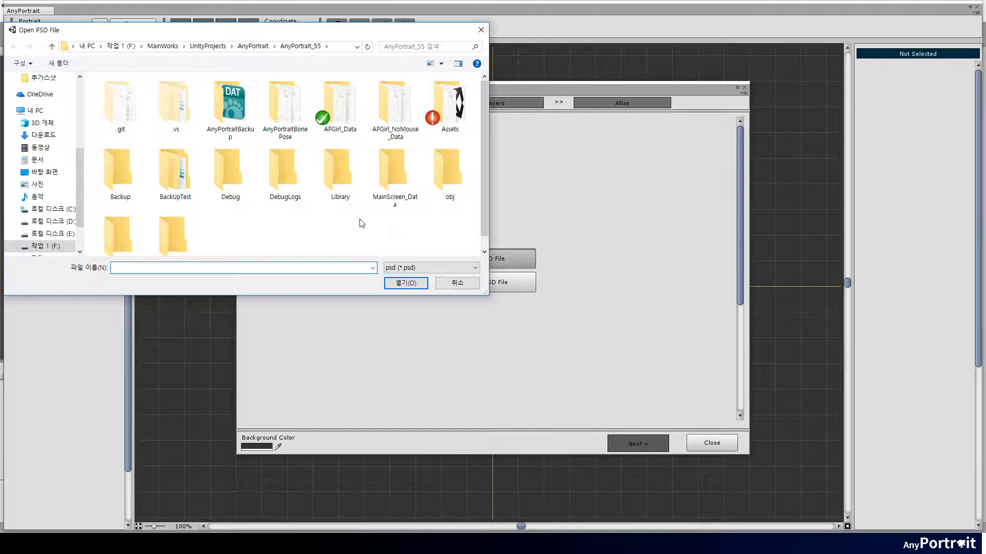
left_click(449, 104)
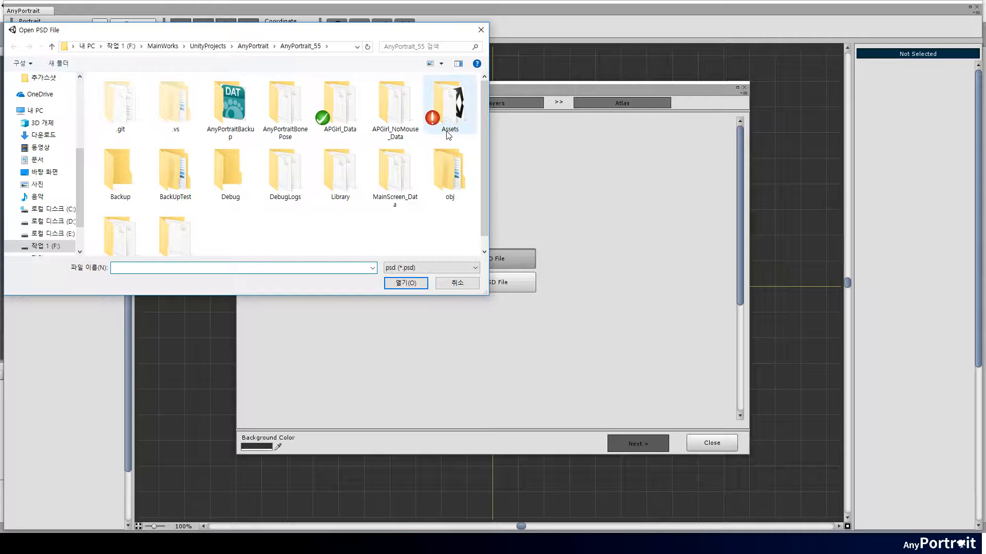
double_click(449, 103)
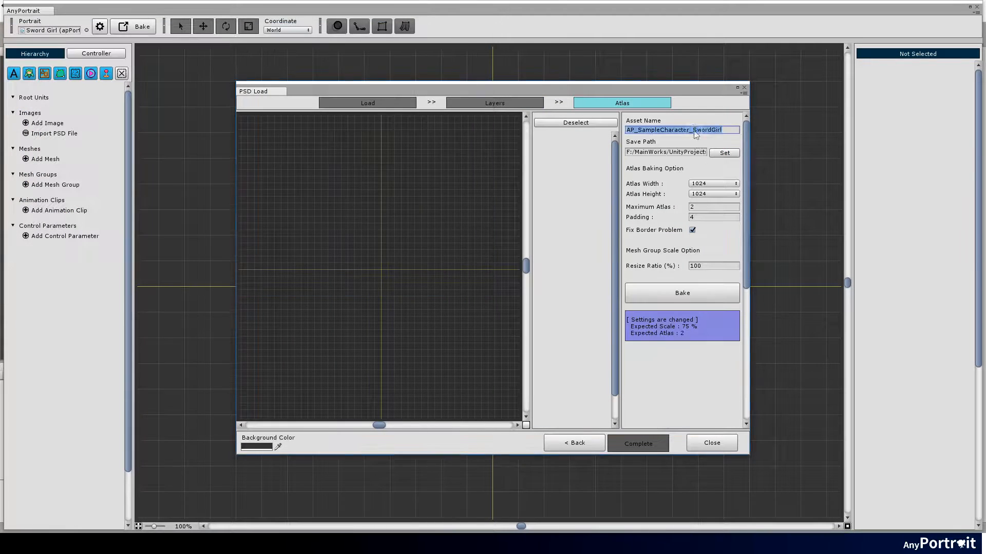
type("SwordGirlSprite")
left_click(714, 206)
type("3")
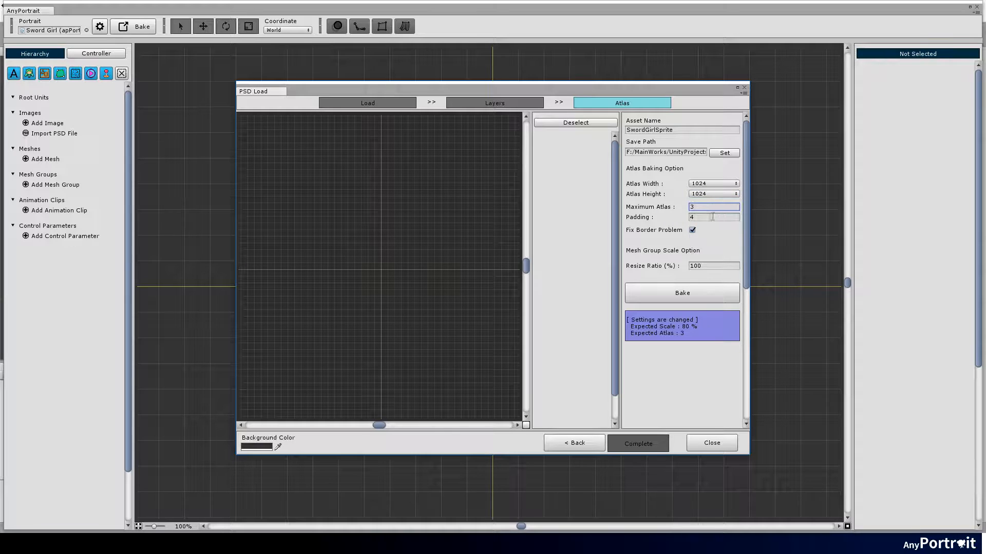
Bake the layers into two SwordGirlSprite atlases and convert every layer into a mesh
left_click(681, 292)
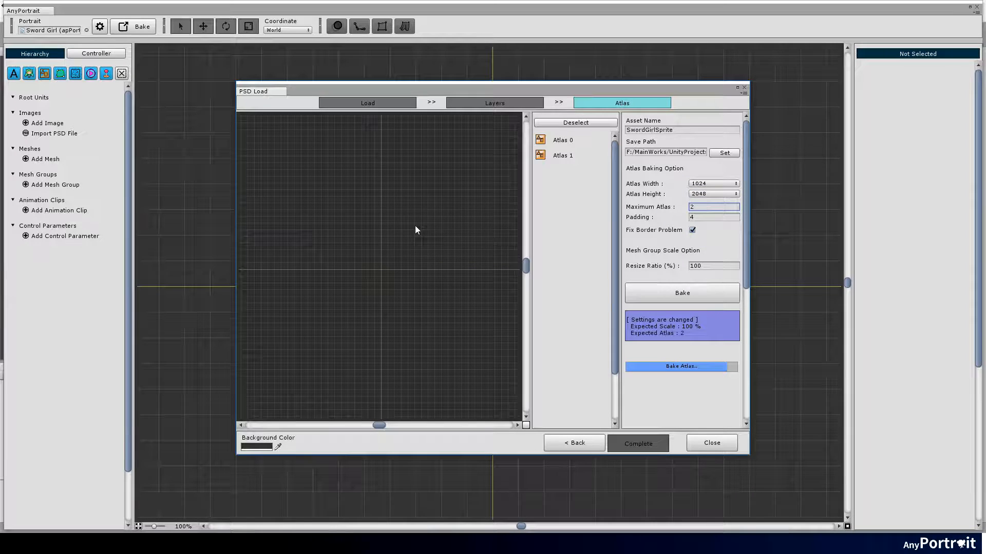
left_click(681, 293)
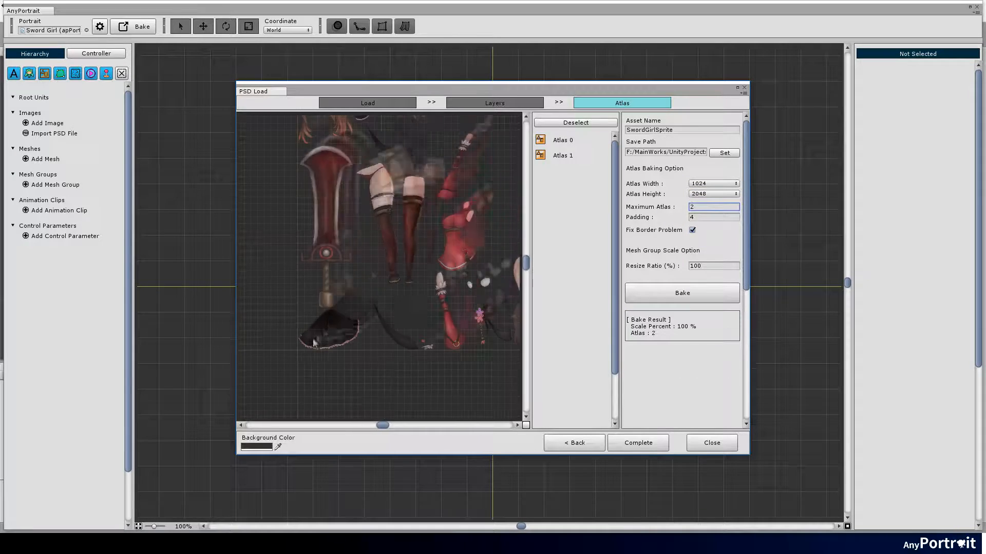
left_click(562, 140)
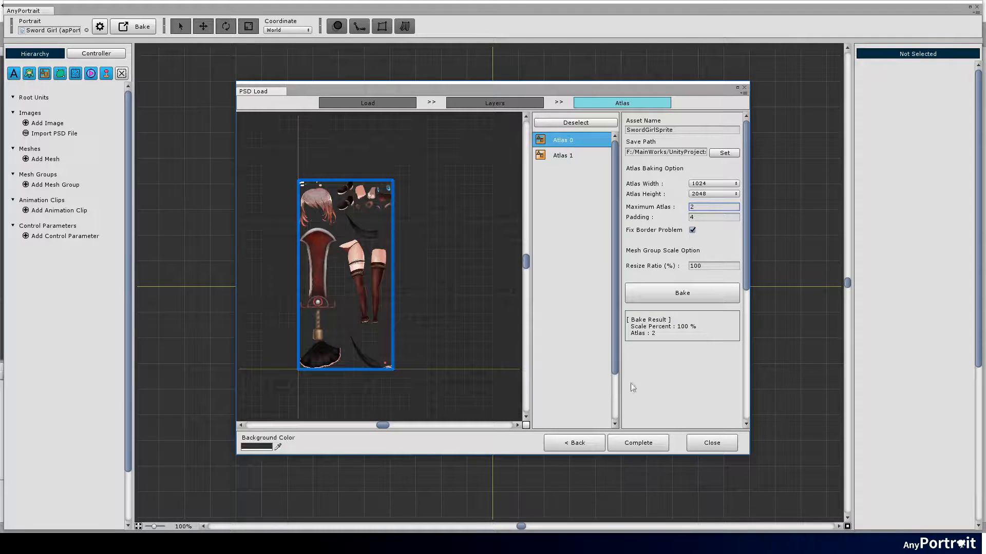
left_click(681, 292)
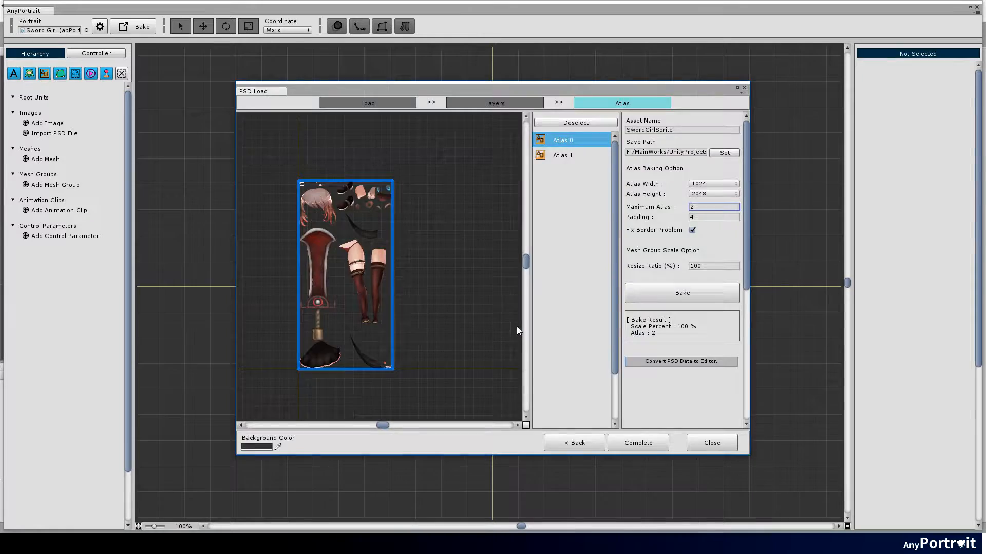
left_click(636, 443)
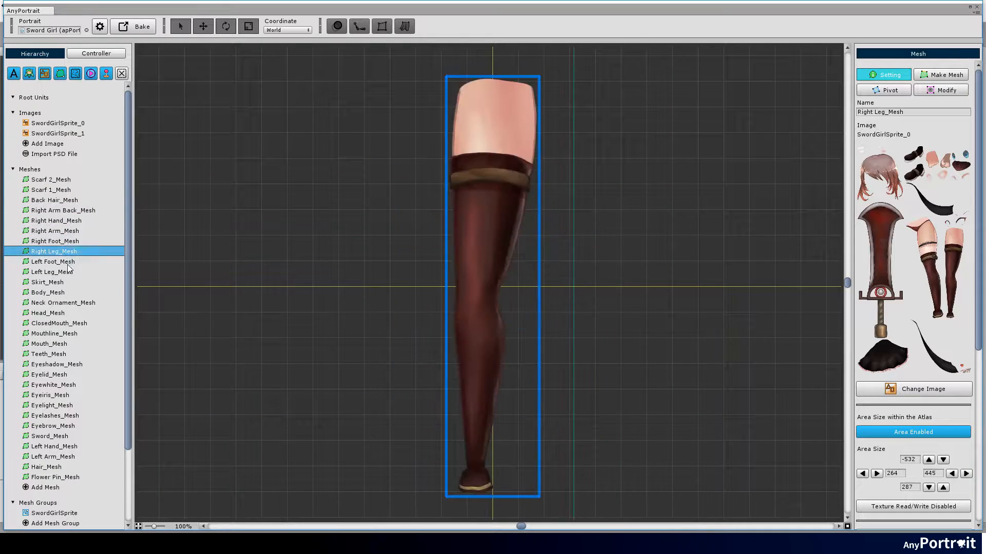
Register the SwordGirlSprite mesh group as Root Unit 0 and bake the portrait
left_click(52, 394)
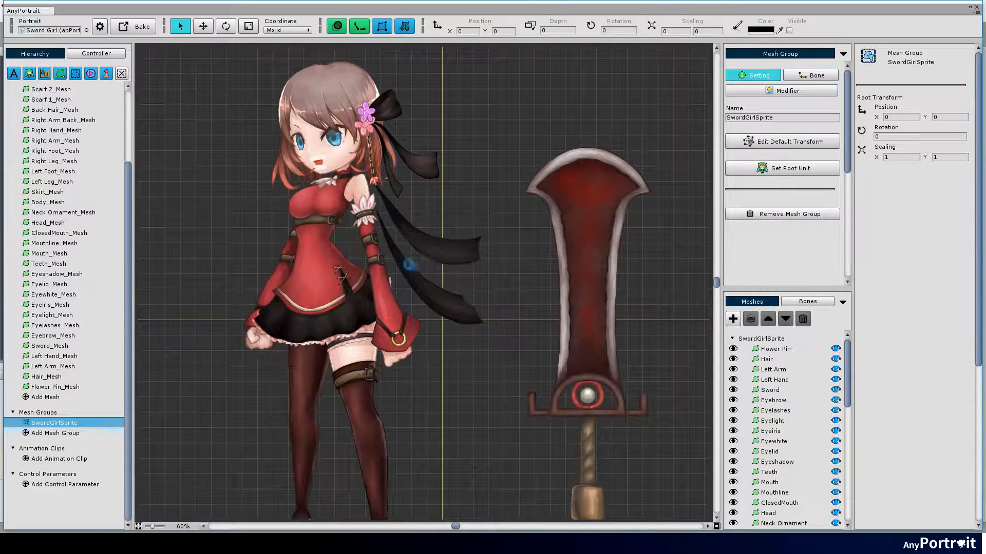
left_click(142, 27)
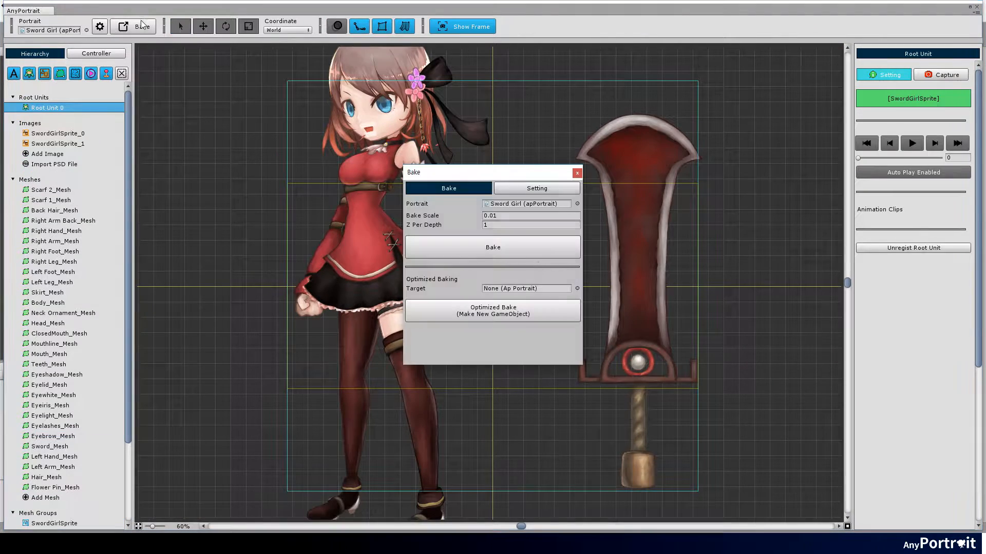
left_click(491, 248)
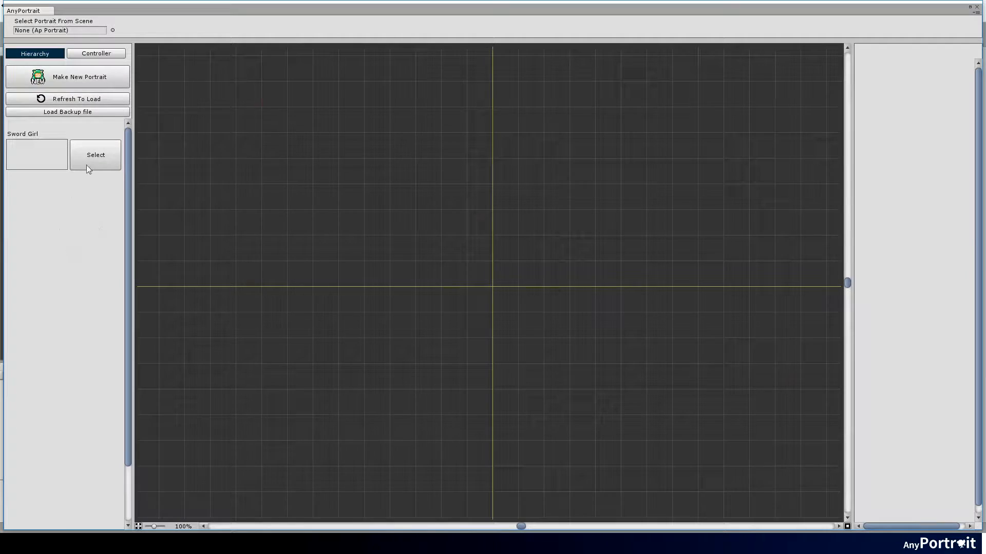
Reopen Sword Girl and build triangulated vertex meshes for Scarf 2 and Scarf 1
left_click(96, 155)
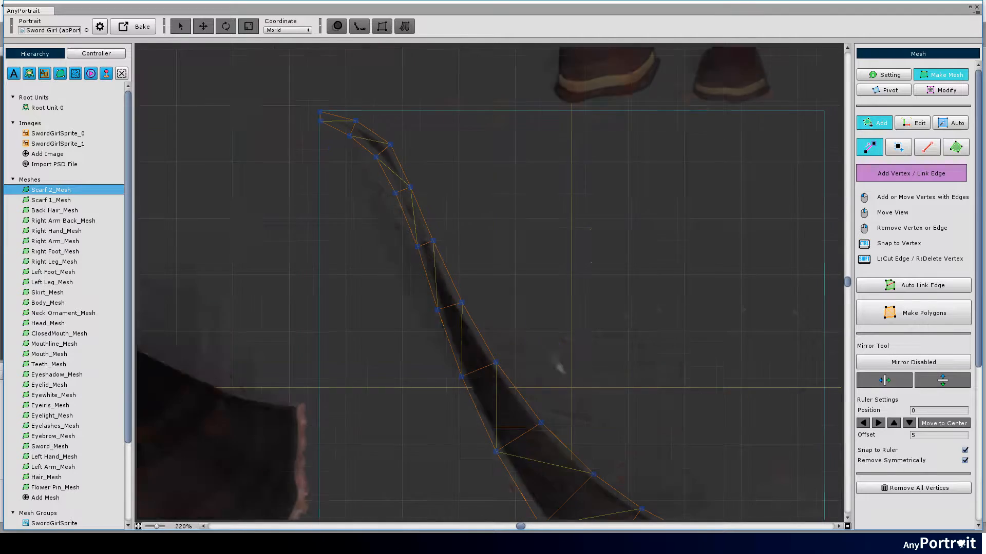
left_click(51, 200)
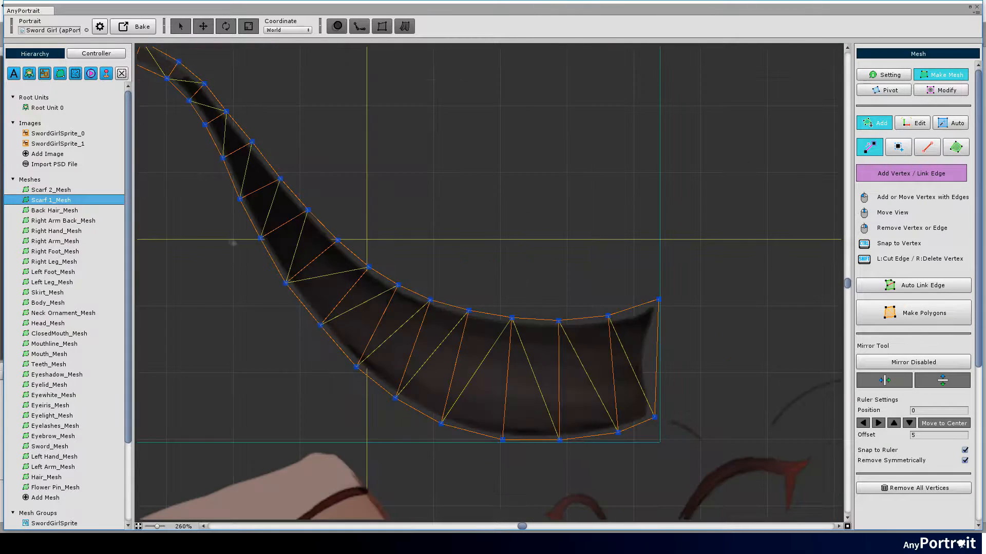
Give Back Hair_Mesh a grid-shaped auto wrapper with 5 points across and scan its outline
left_click(55, 210)
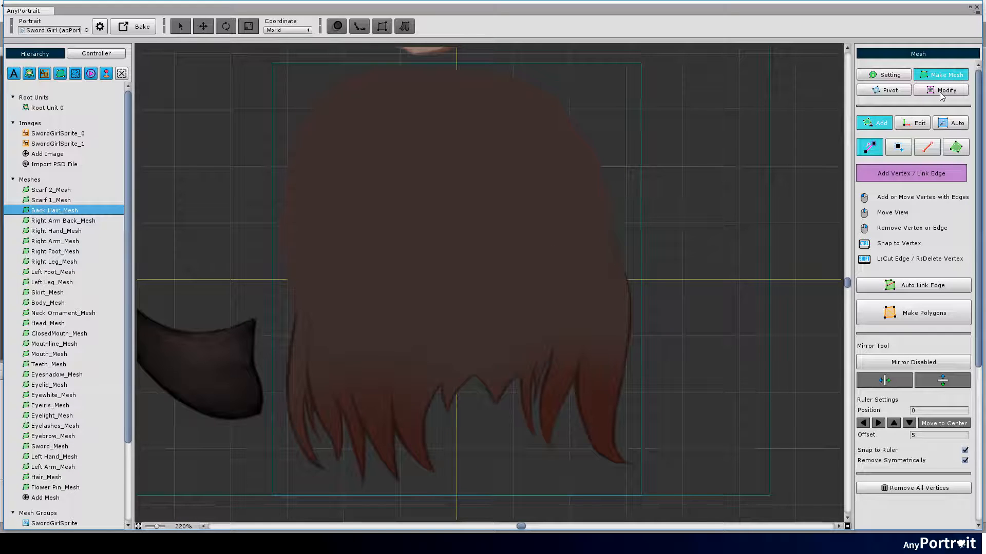
left_click(951, 122)
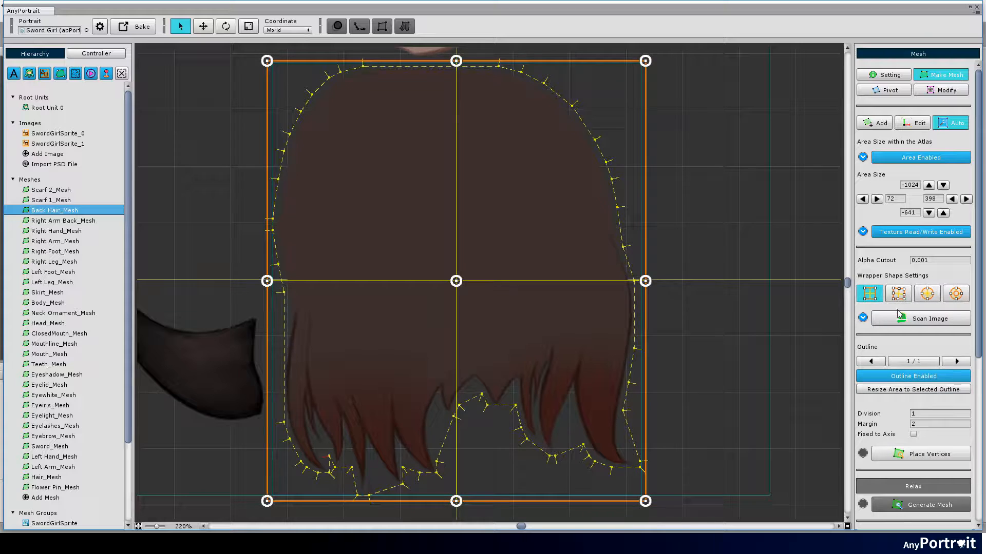
left_click(897, 295)
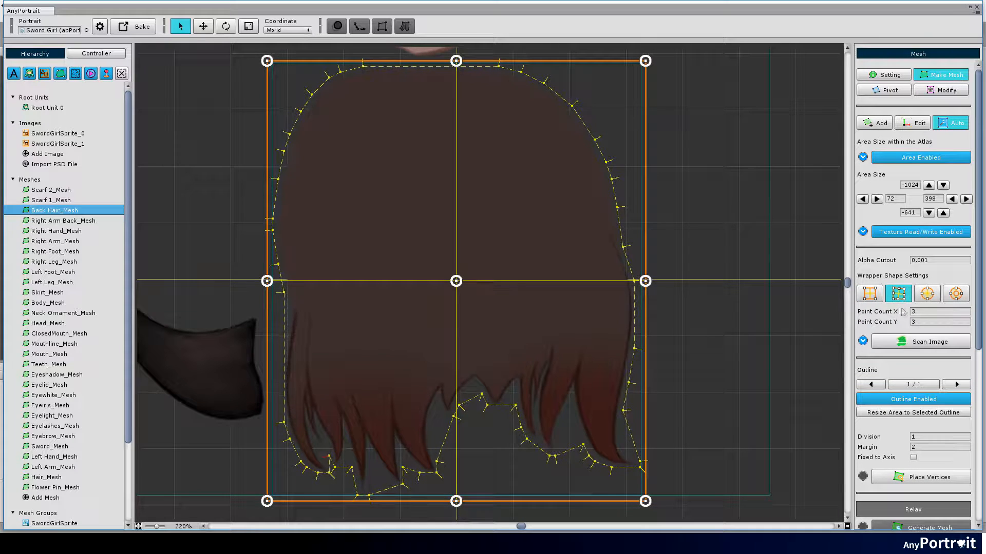
left_click(940, 311)
type("4")
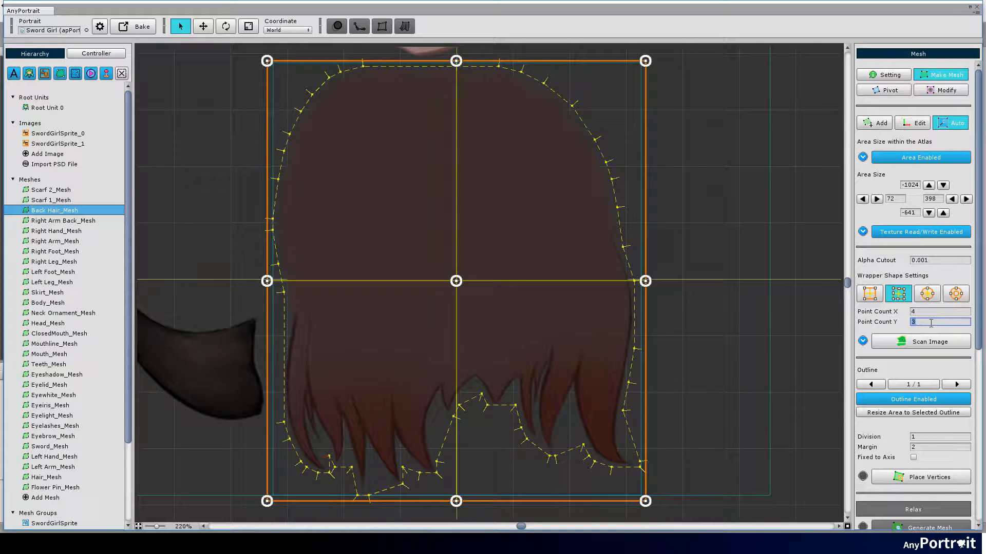
type("5")
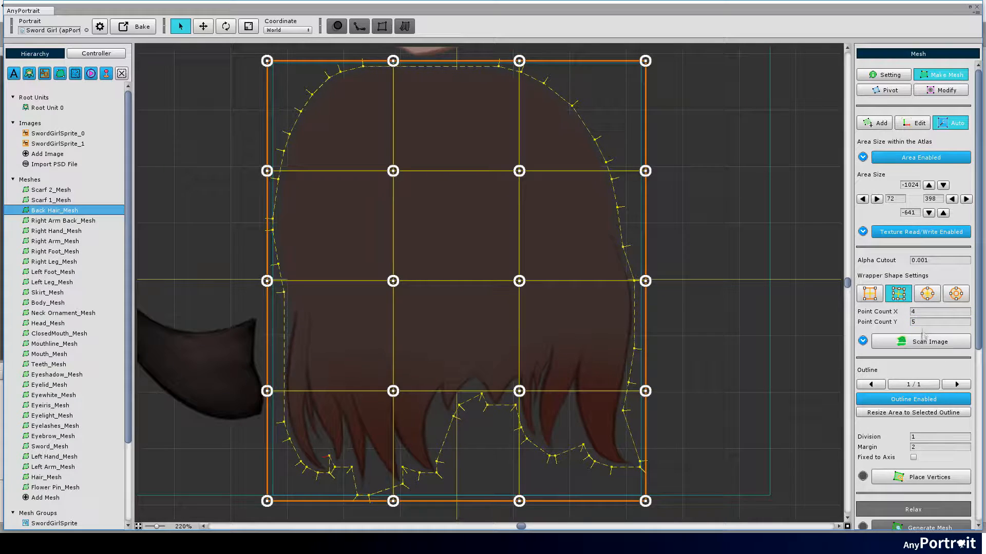
left_click(929, 323)
type("4")
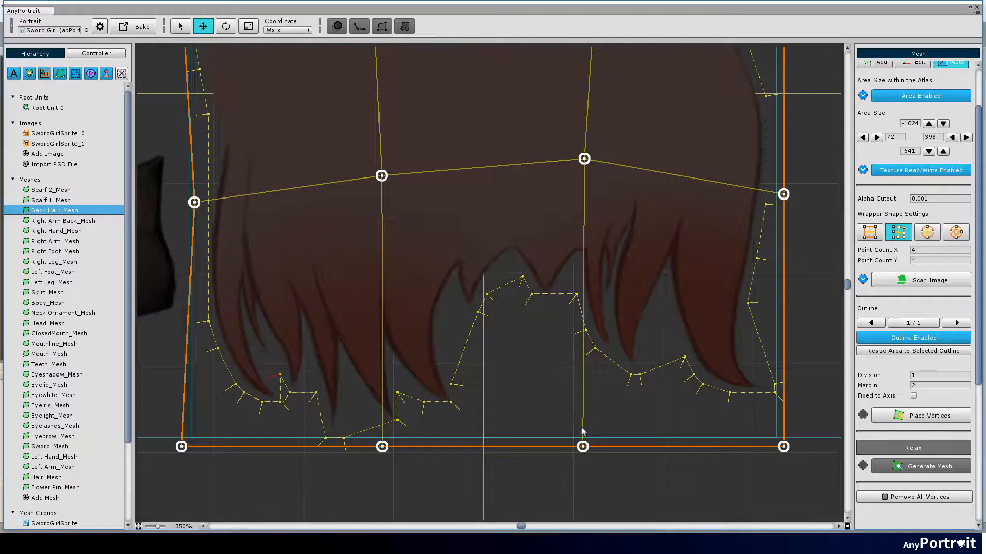
Reshape the wrapper to the hair outline, relax its points and generate the mesh
left_click_drag(583, 447, 584, 394)
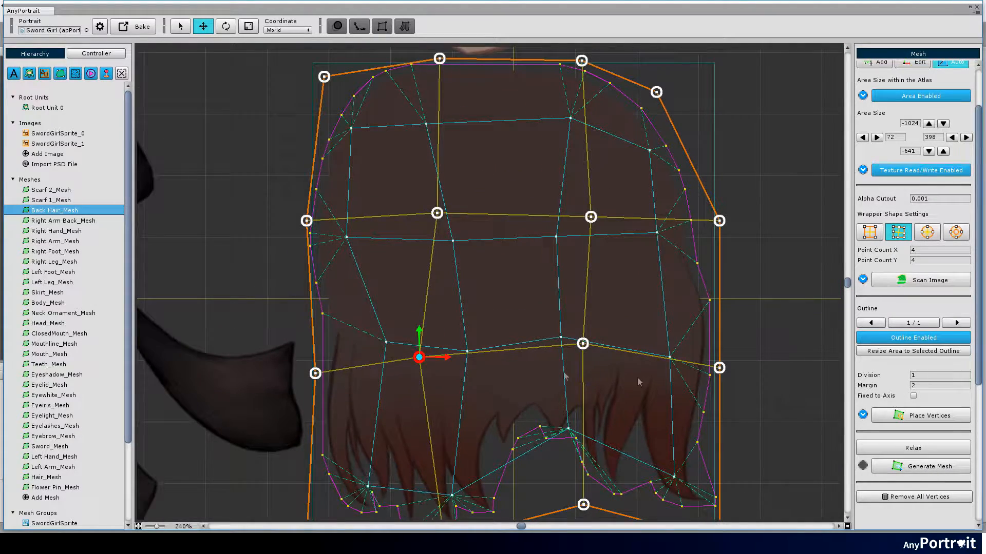
left_click(912, 447)
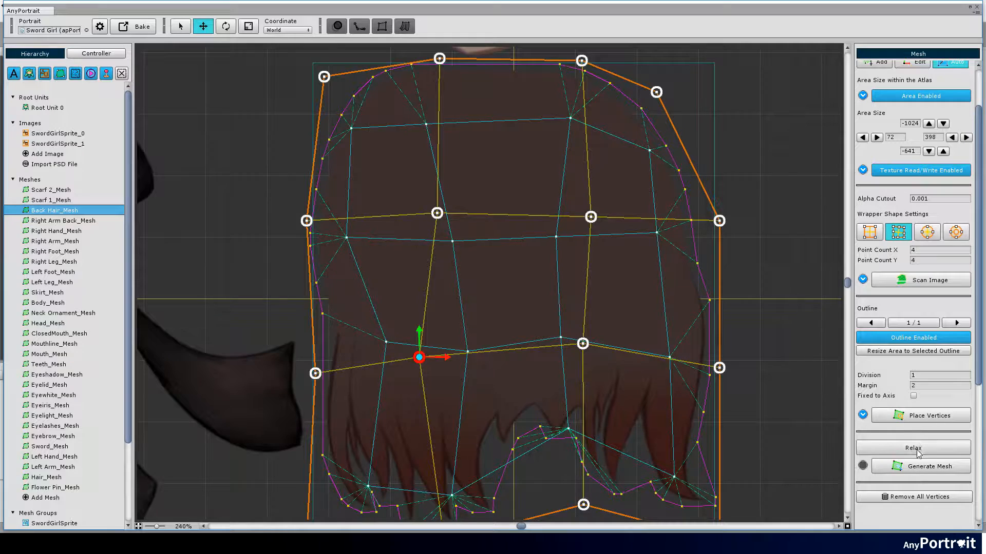
left_click(911, 448)
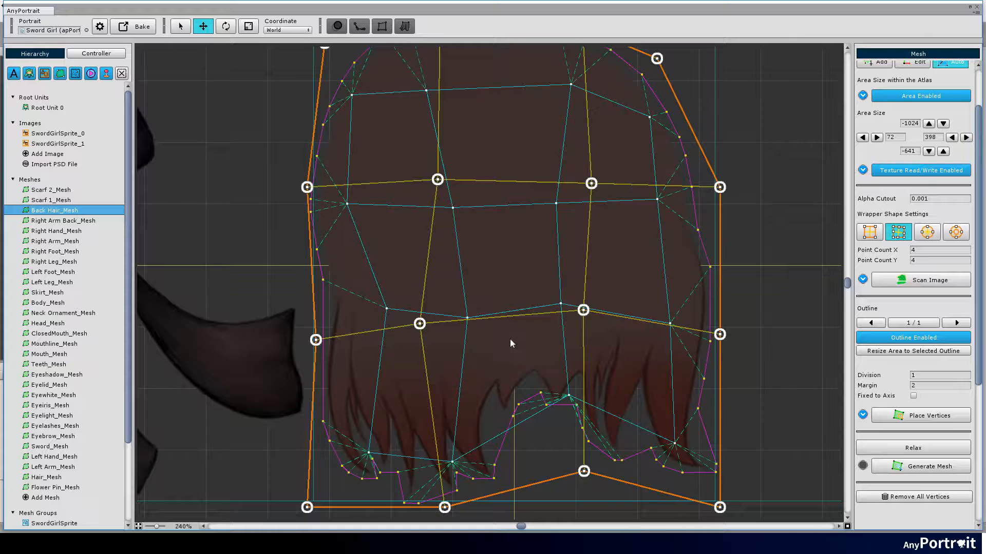
left_click(920, 466)
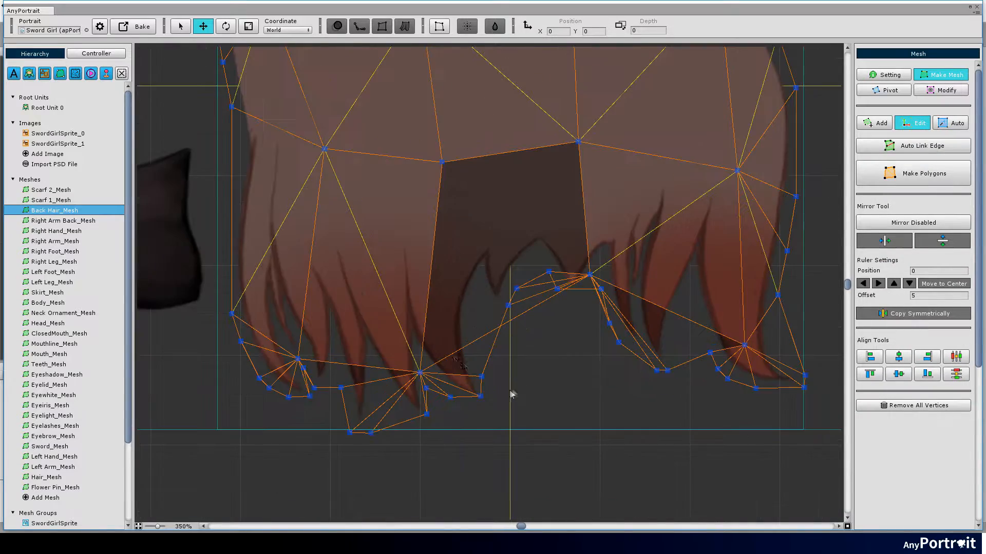
Add and link vertices on Back Hair_Mesh to cover the hair, then move to Right Hand_Mesh
left_click(873, 122)
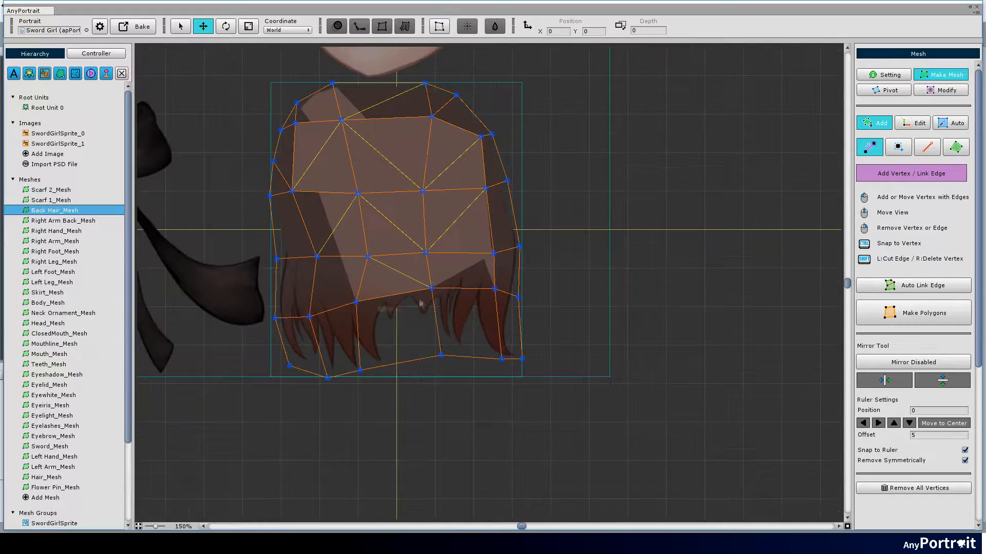
scroll("up", 3)
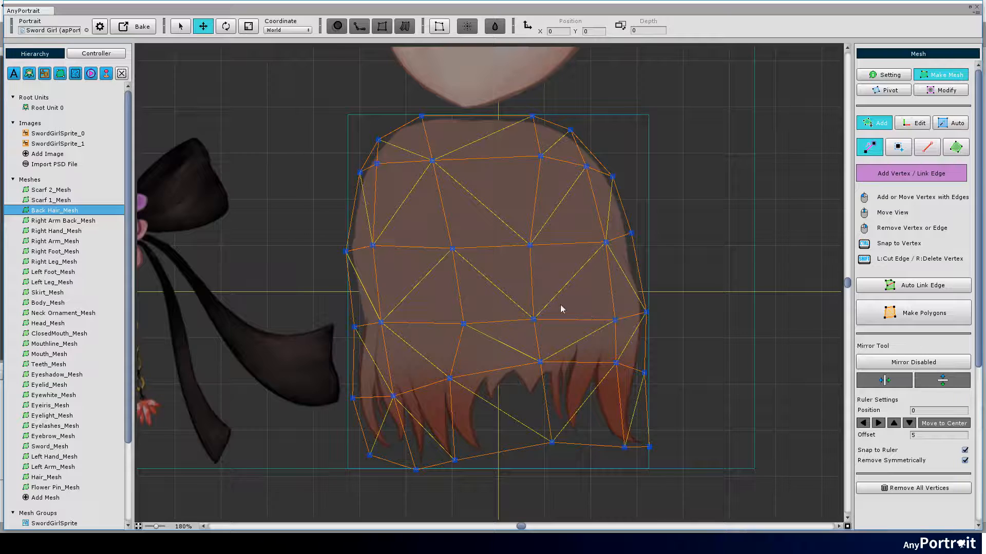
left_click(62, 219)
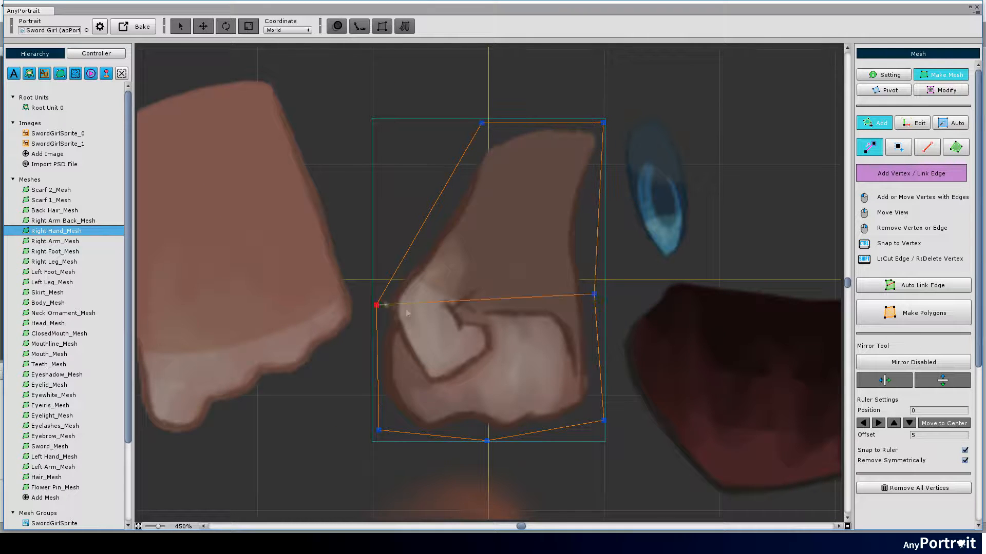
Build the Right Hand mesh by adding and linking vertices
left_click(55, 240)
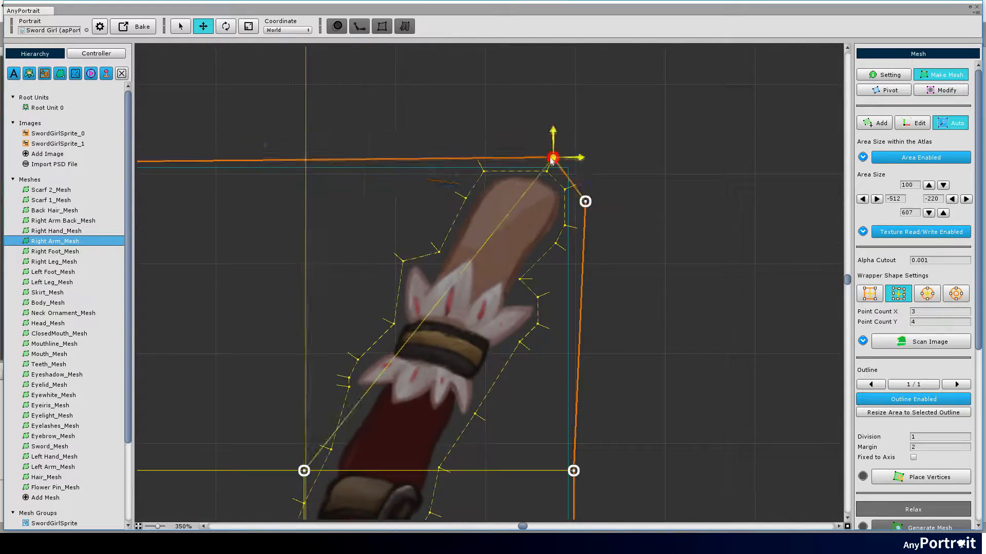
scroll("down", 3)
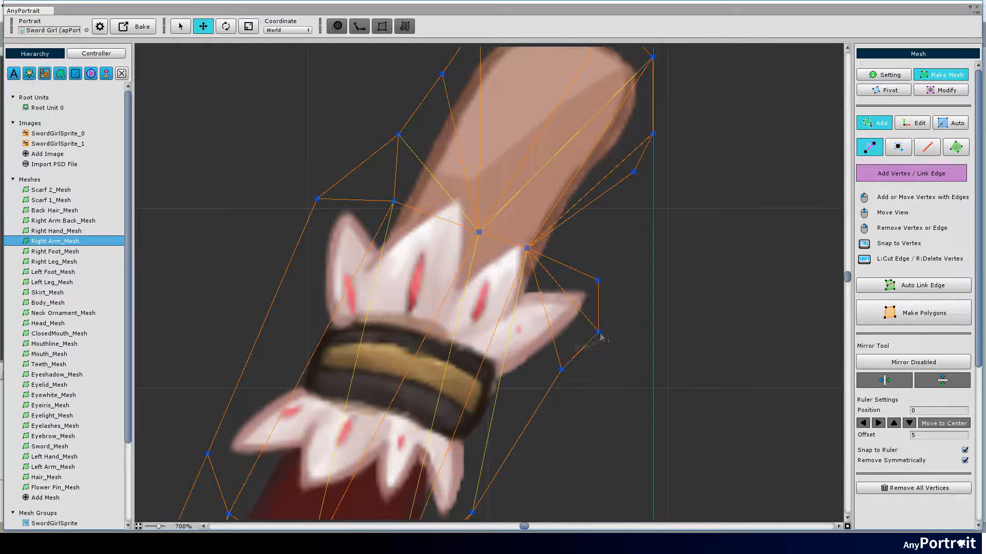
scroll("down", 3)
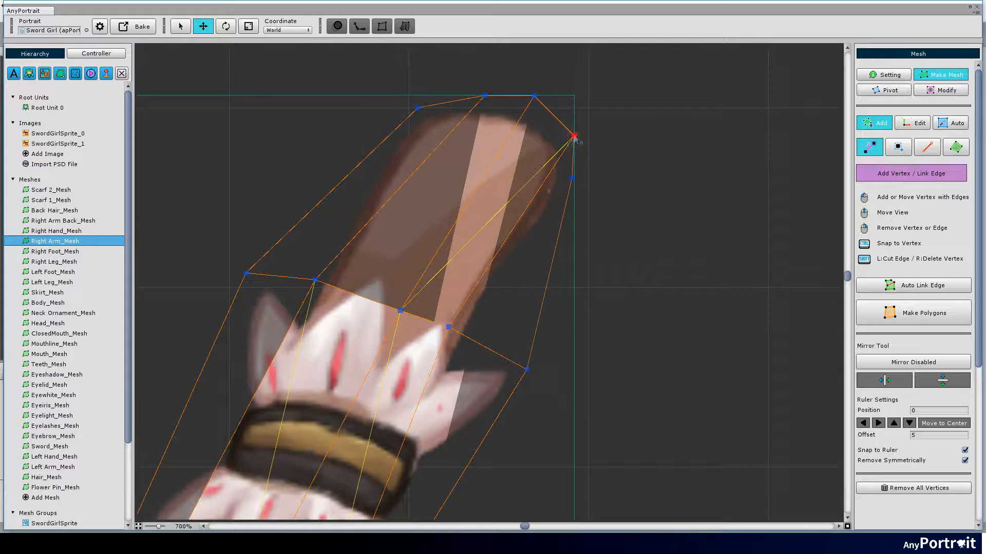
scroll("down", 3)
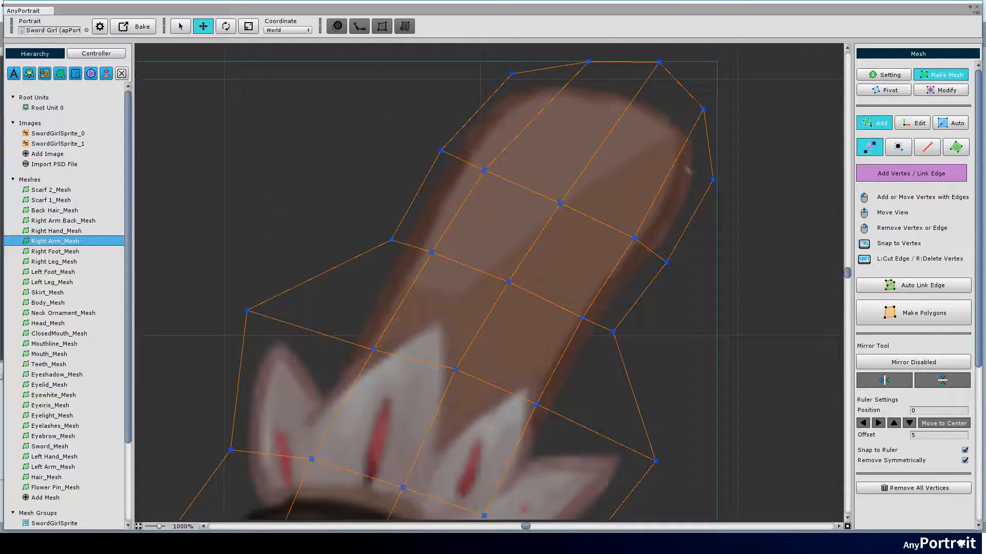
Build grid meshes for Right Arm and Right Leg and wrap an outline around the skirt
left_click(56, 251)
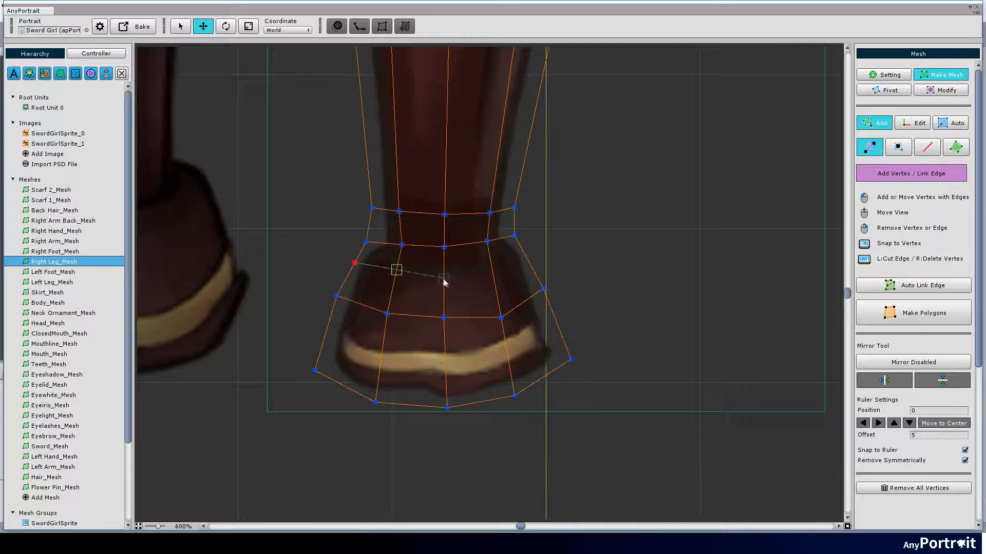
scroll("down", 3)
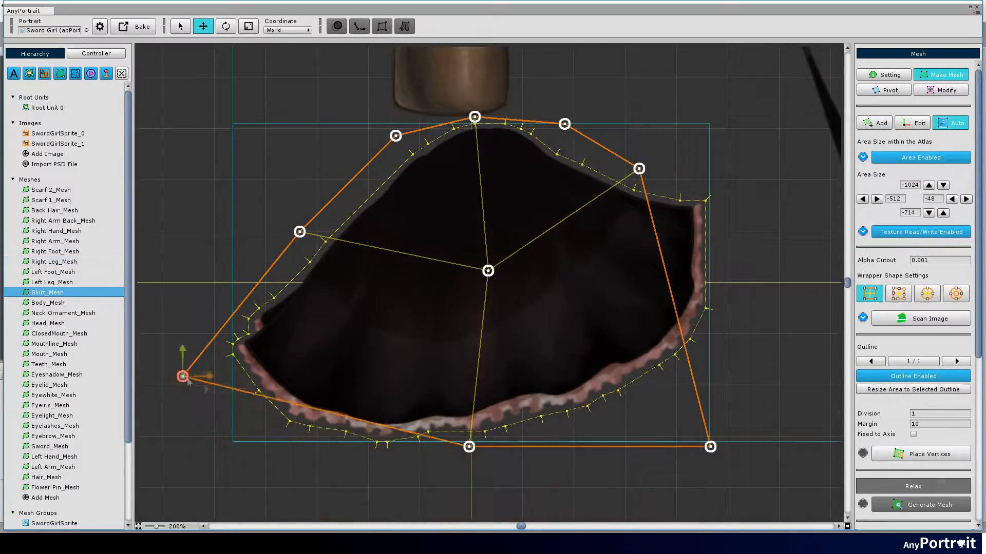
Generate Skirt_Mesh with margin 20 and refine its edge vertices
type("20")
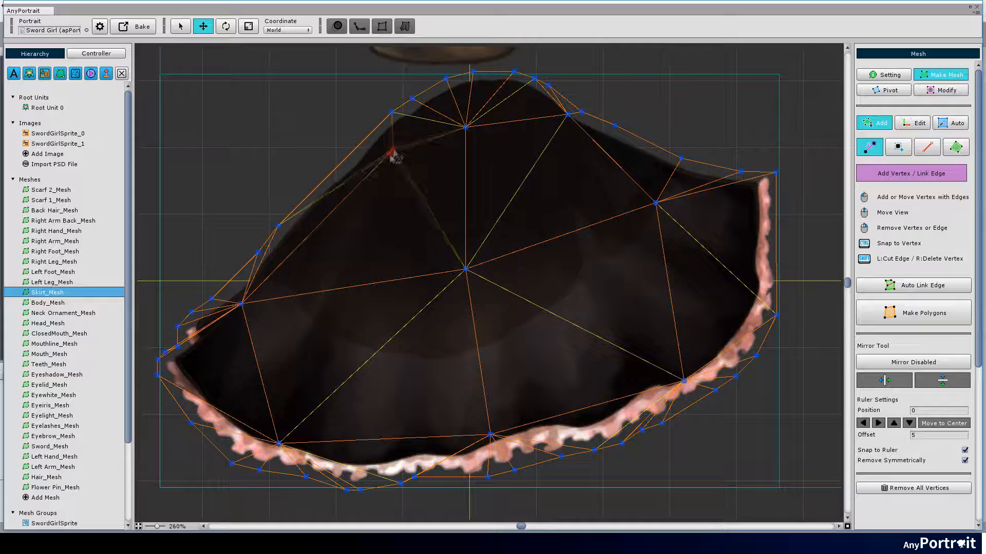
left_click_drag(390, 157, 300, 207)
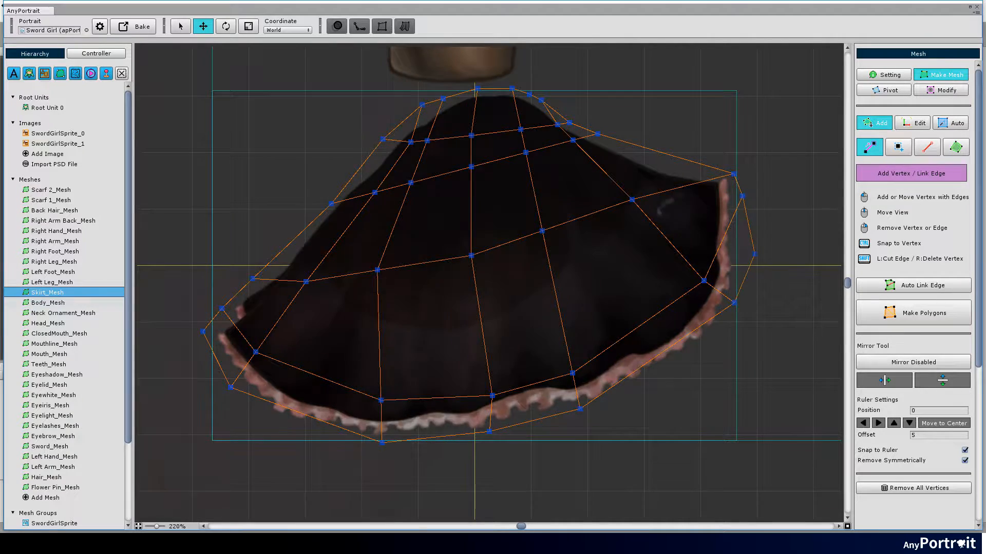
left_click(47, 302)
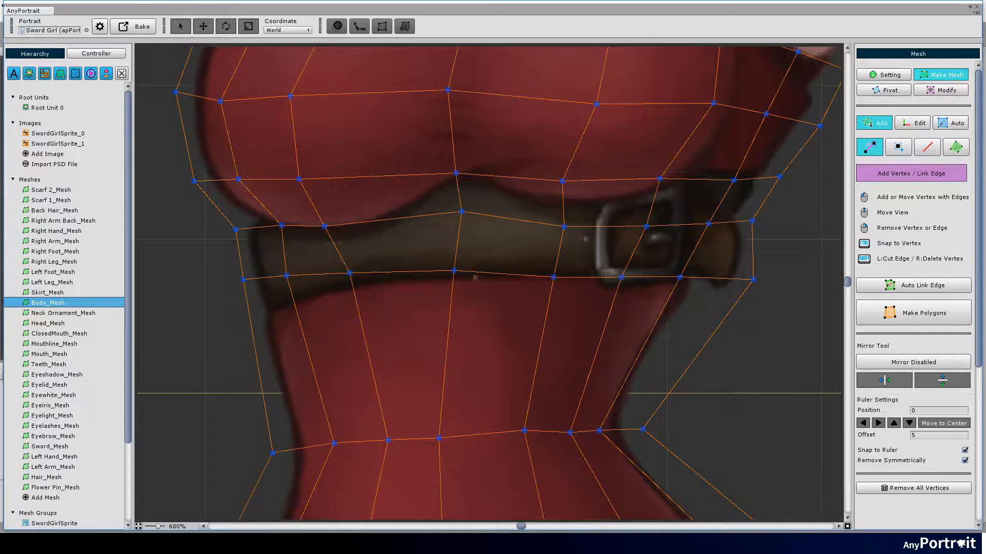
scroll("down", 3)
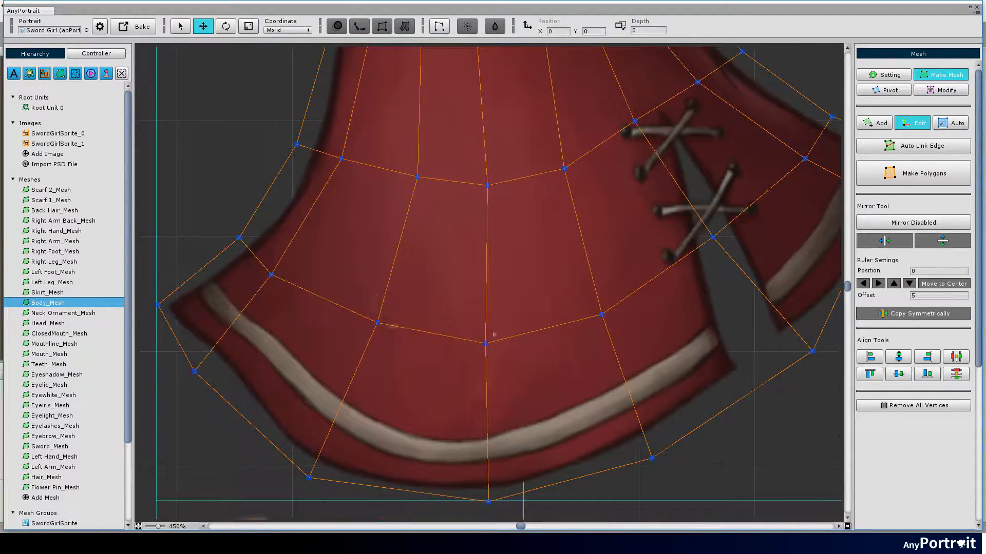
Refine Body_Mesh vertices and begin adding linked vertices on Hair_Mesh
left_click(873, 122)
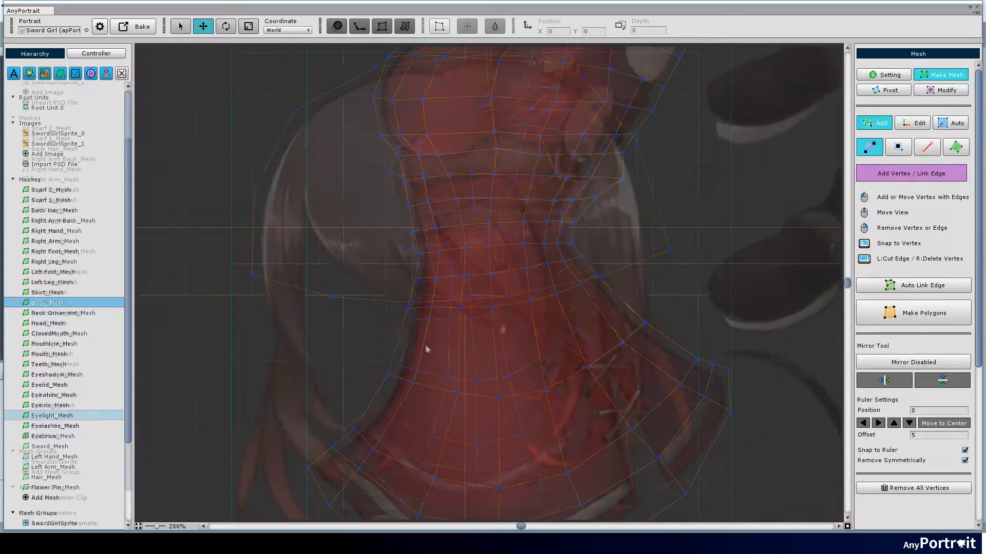
left_click(45, 416)
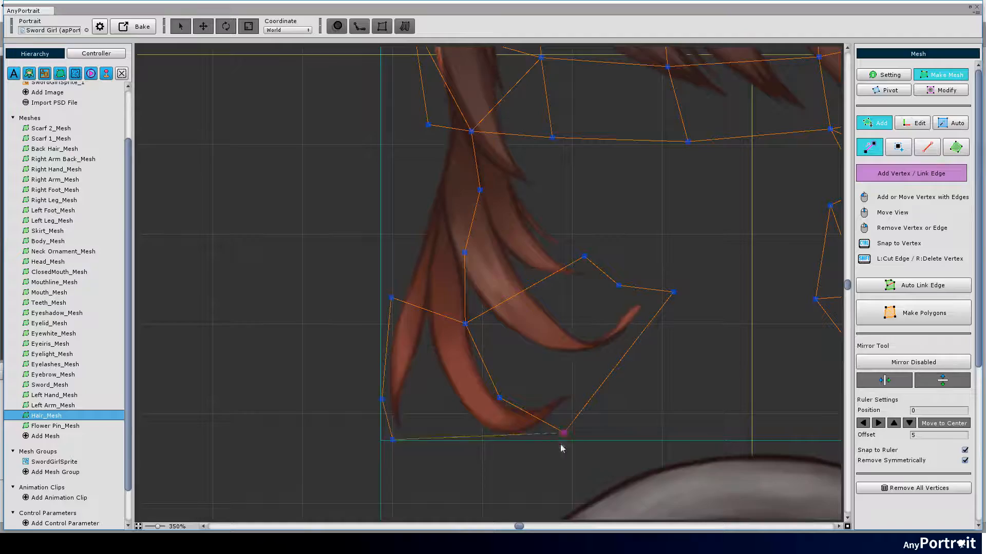
Clip the Teeth, Eyeiris and Eyelight meshes to the meshes beneath them
left_click(55, 422)
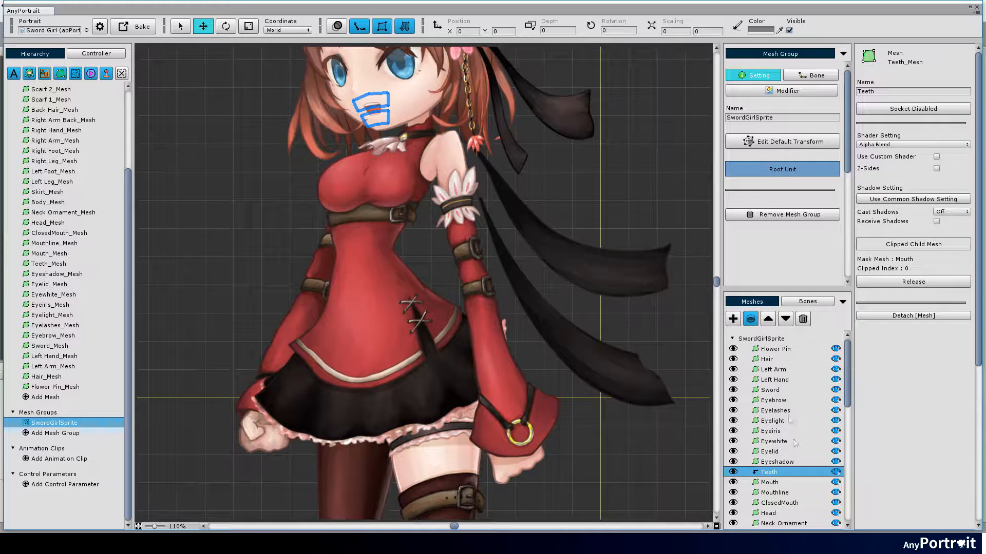
left_click(768, 483)
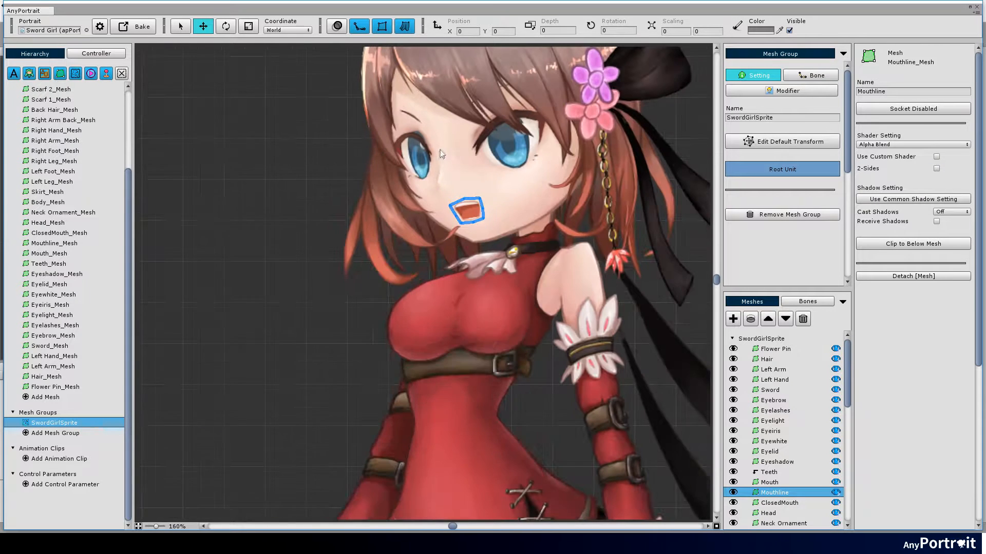
left_click(771, 430)
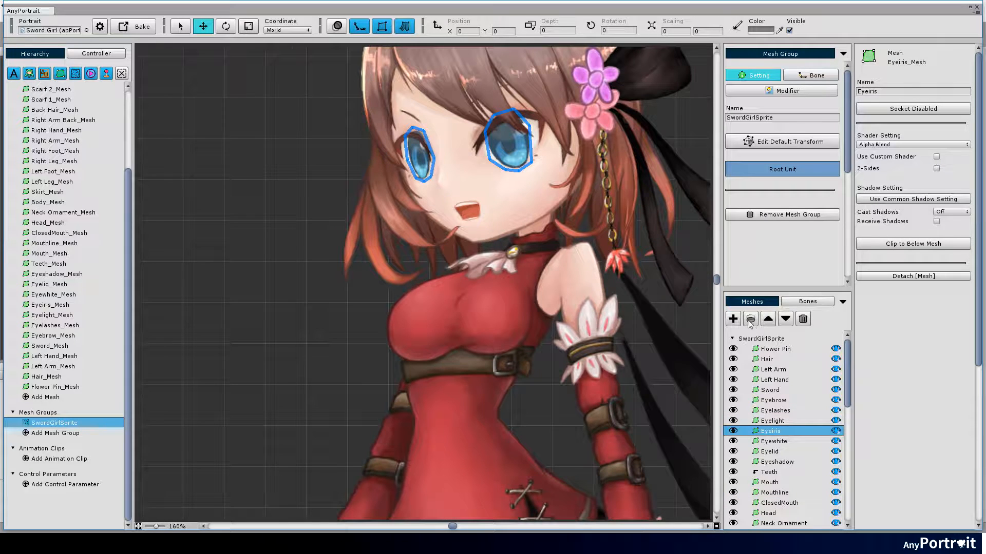
left_click(773, 421)
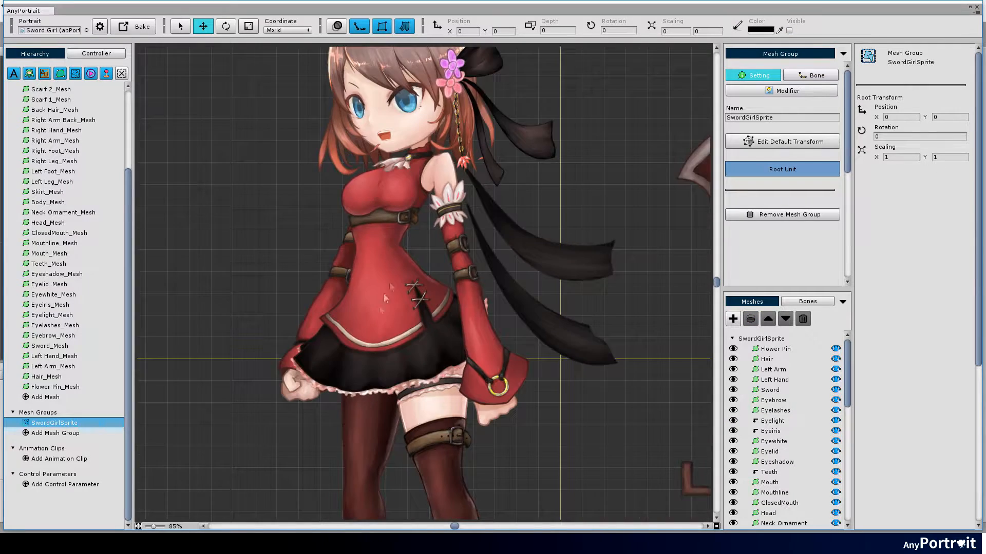
Move the Sword mesh so its grip rests inside the girl's fist, then show Root Unit 0
left_click(768, 390)
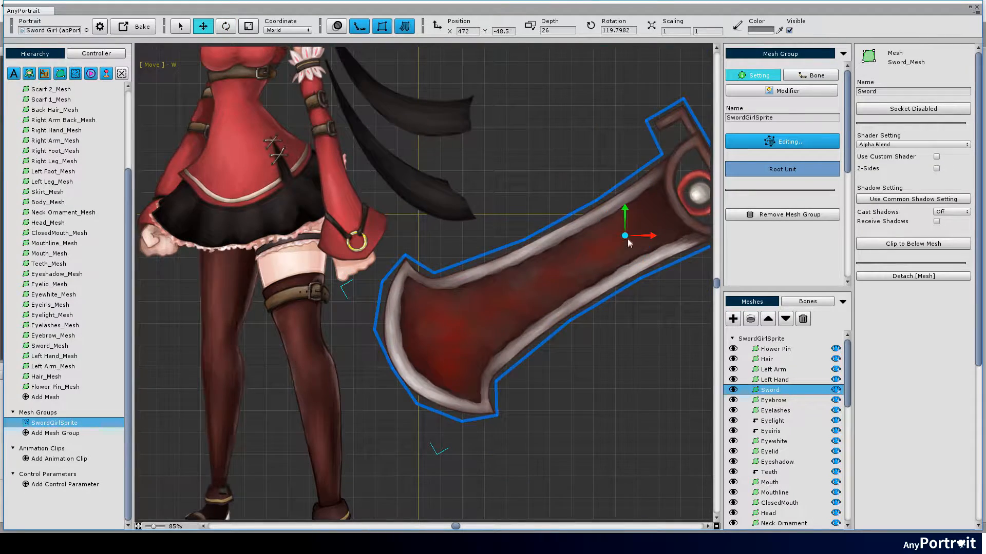
left_click_drag(623, 235, 203, 346)
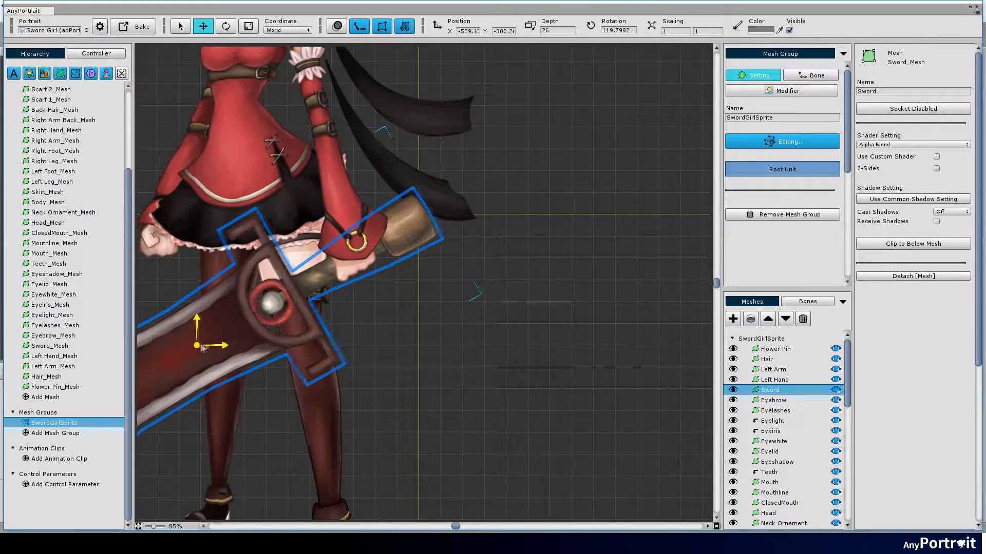
left_click_drag(195, 346, 218, 318)
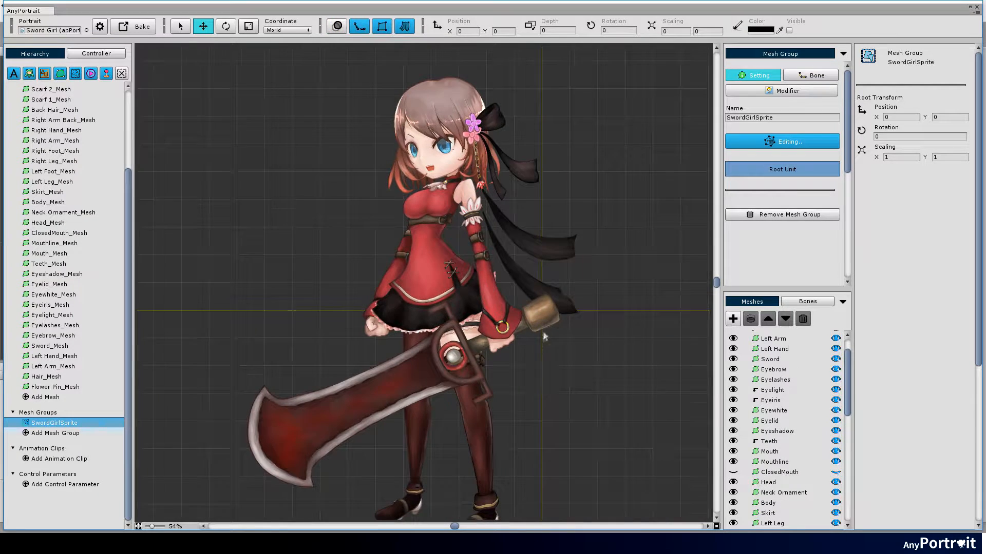
scroll("up", 3)
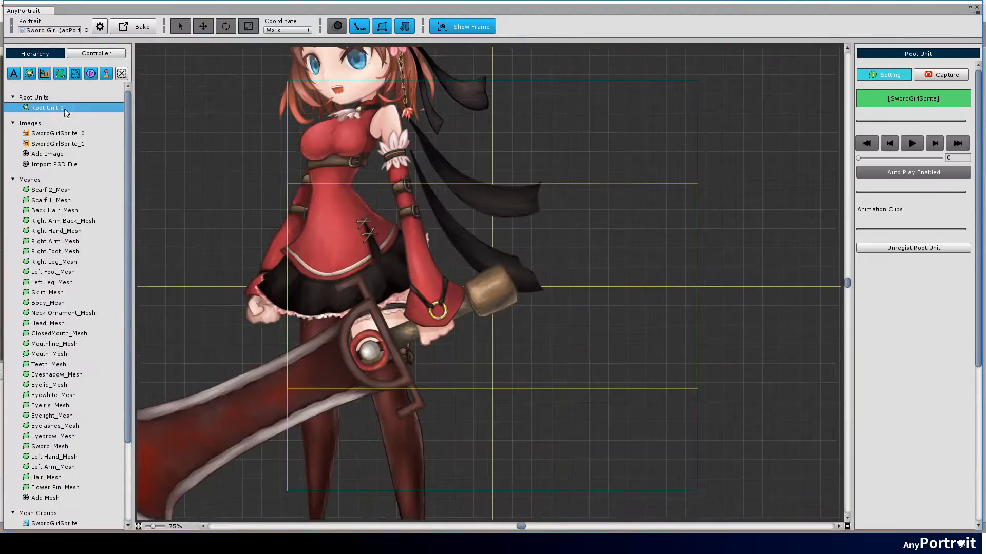
Capture a thumbnail and save it as Sword Girl_Thumb.png in the project Assets folder
scroll("down", 3)
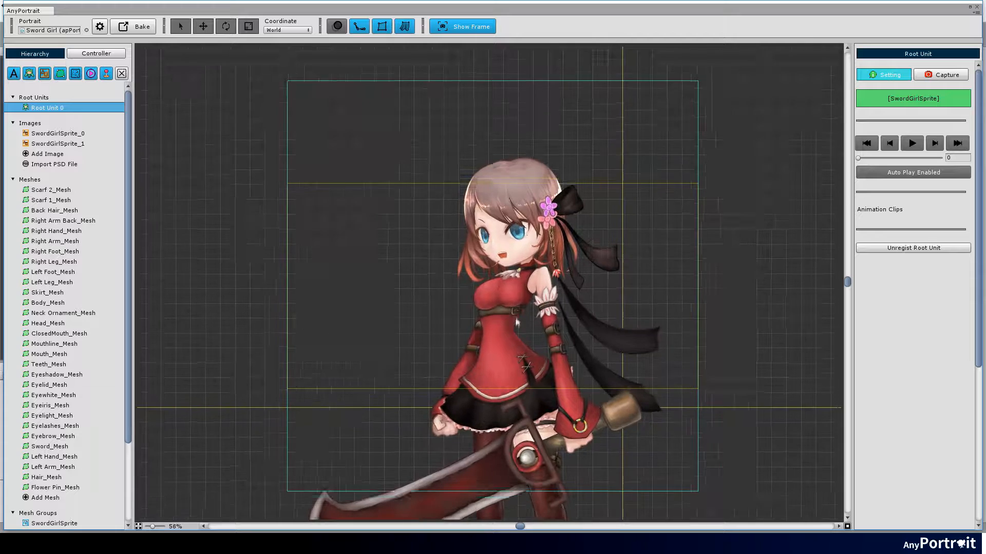
left_click(943, 73)
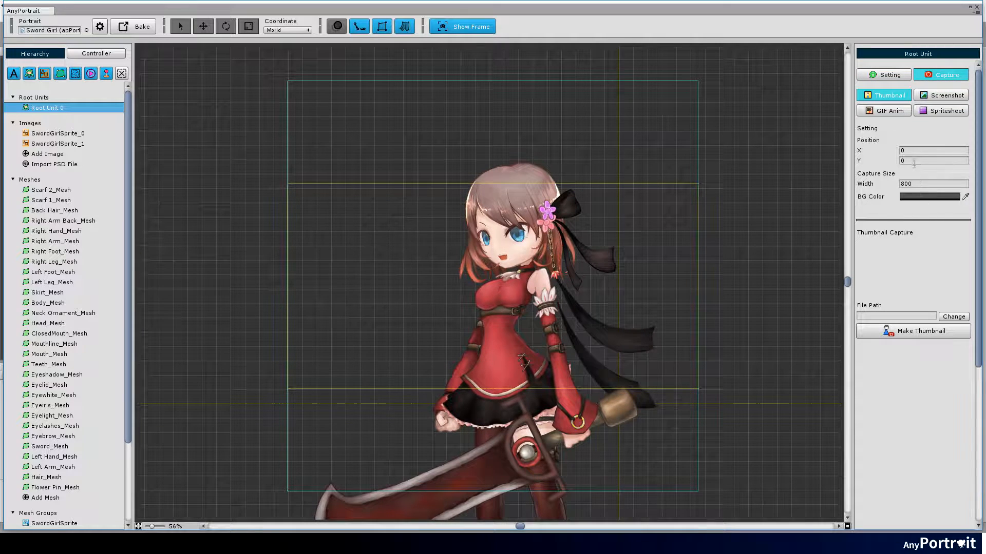
left_click(952, 316)
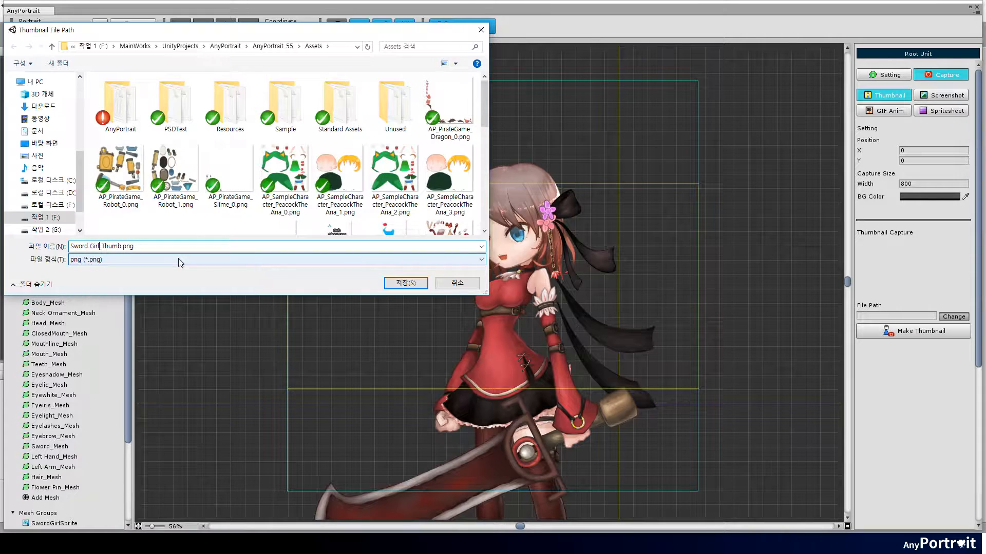
left_click(404, 284)
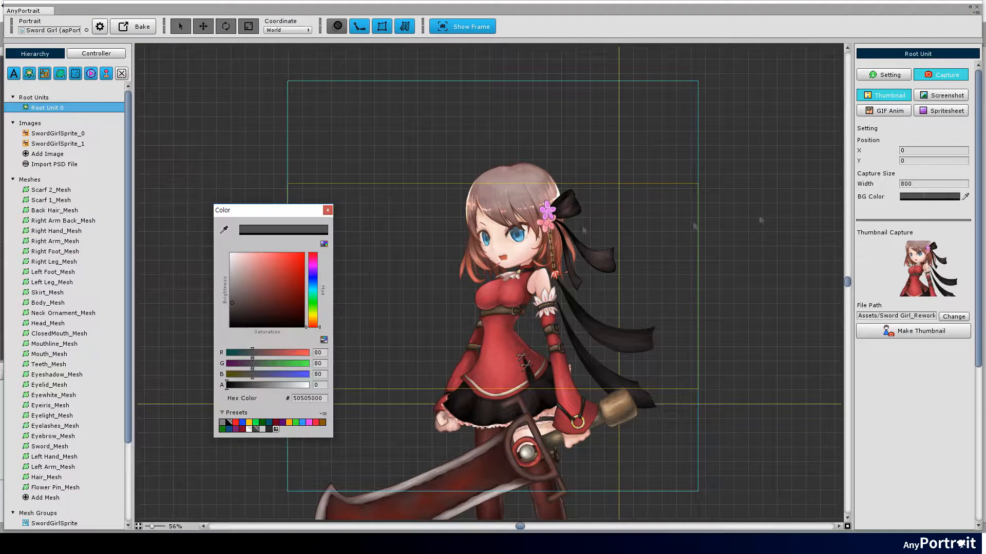
left_click(326, 210)
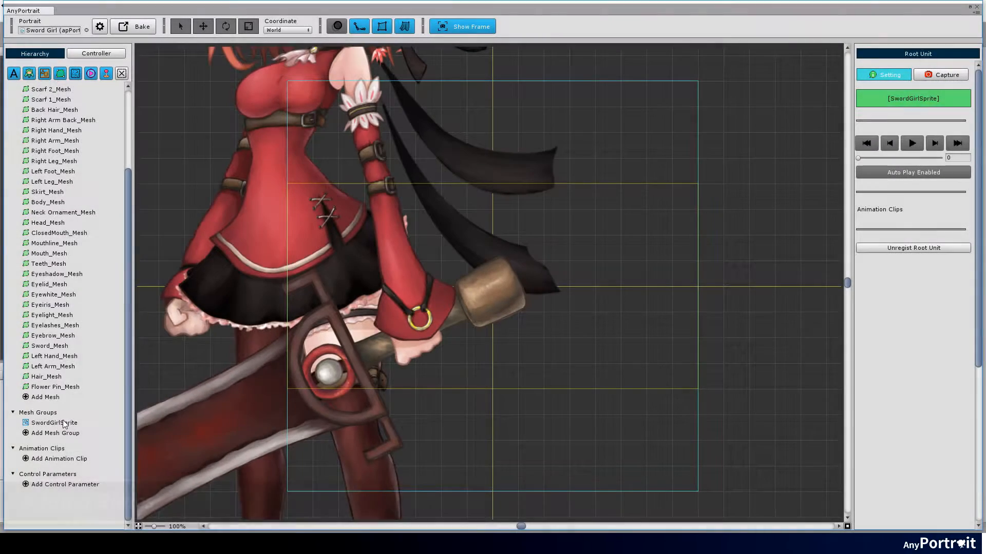
Set SwordGirlSprite's root transform Position X to 400 and start Add Bones
left_click(54, 422)
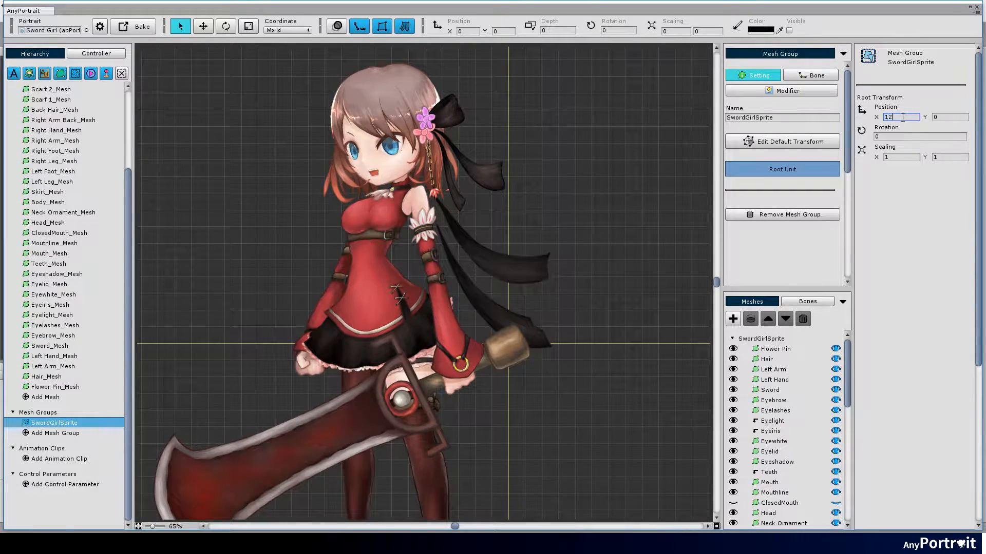
type("200")
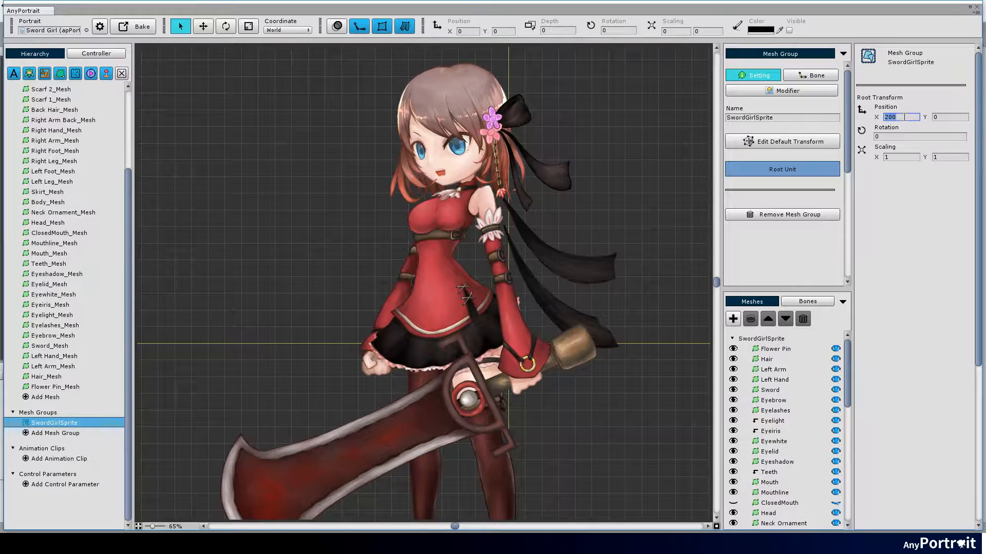
type("400")
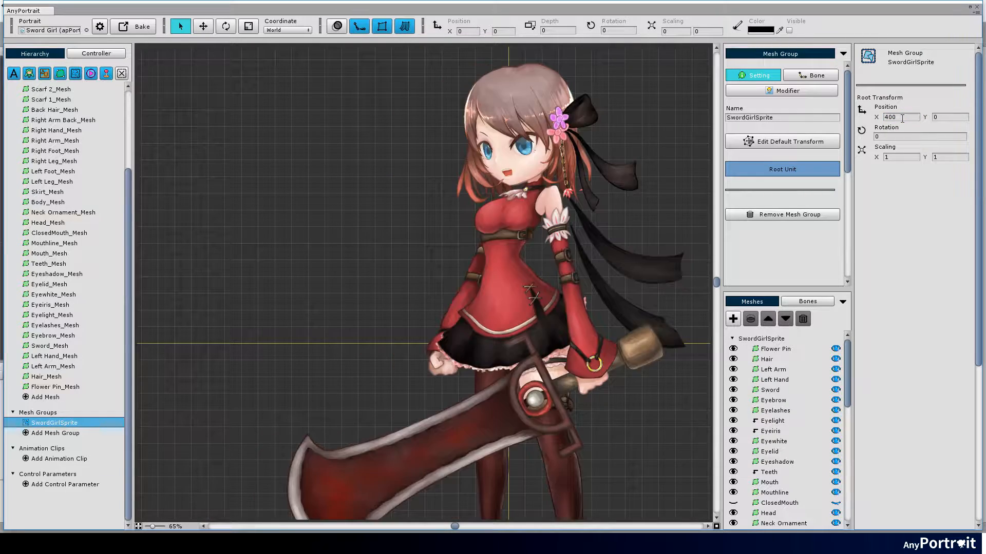
scroll("down", 3)
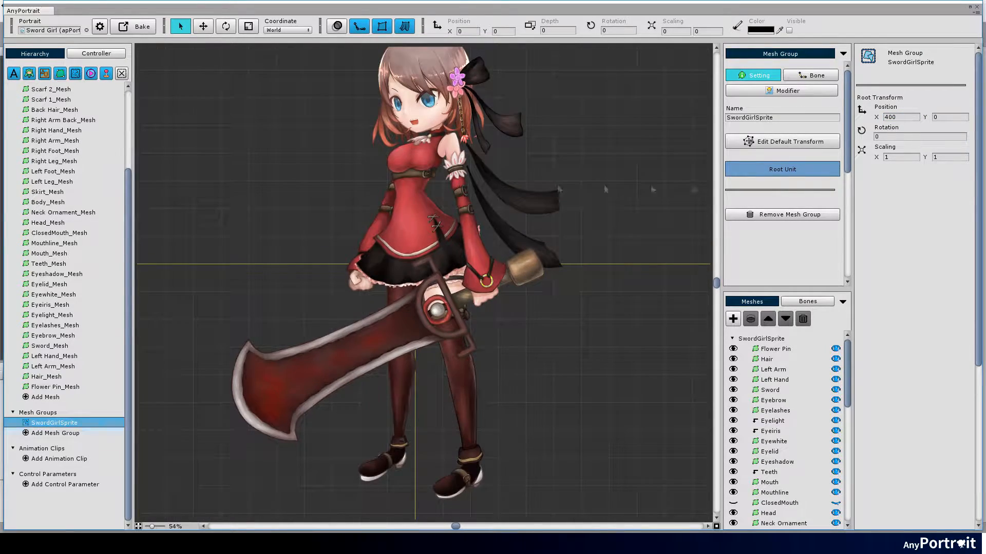
left_click(811, 74)
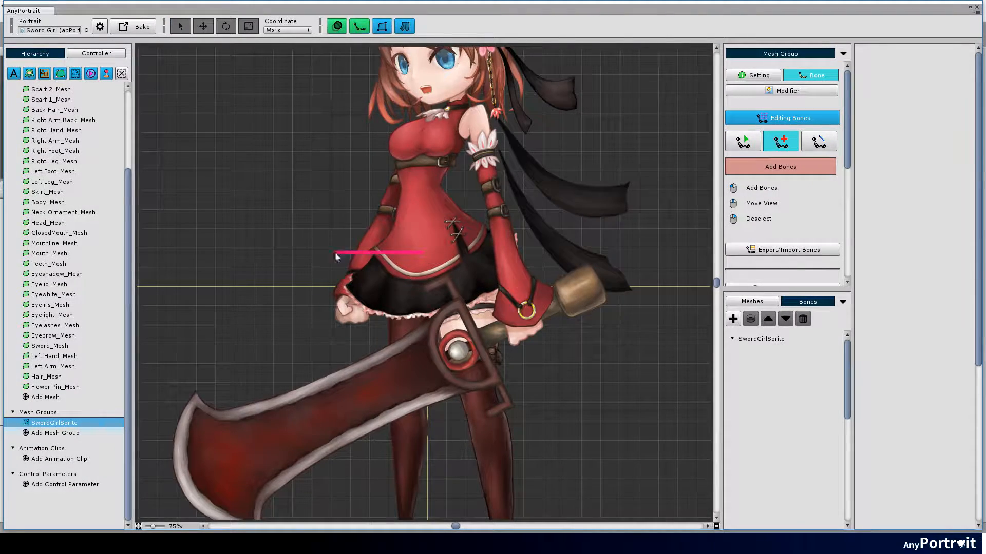
Finish Bone 1 at the hips, colour it orange, keep width 30 and set taper 0
left_click(374, 254)
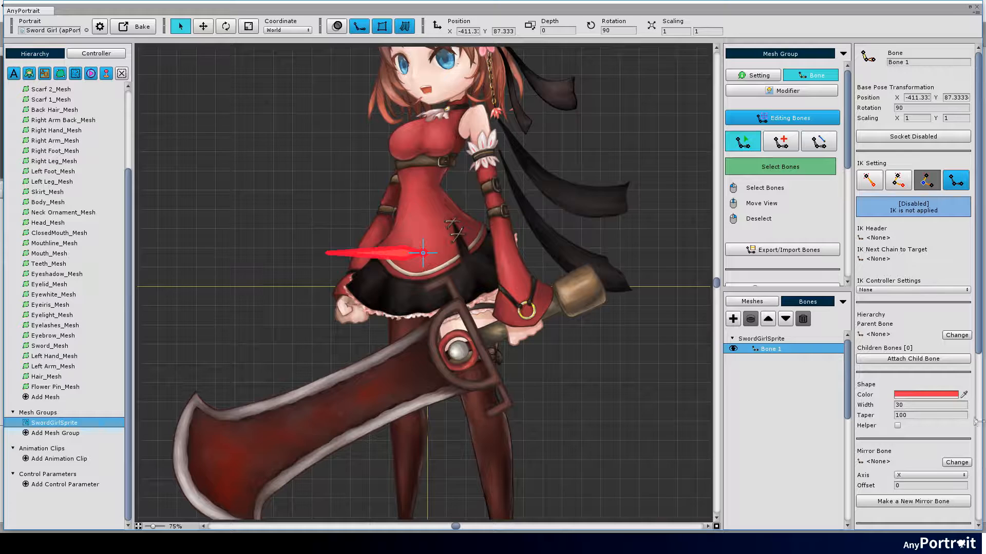
left_click(930, 394)
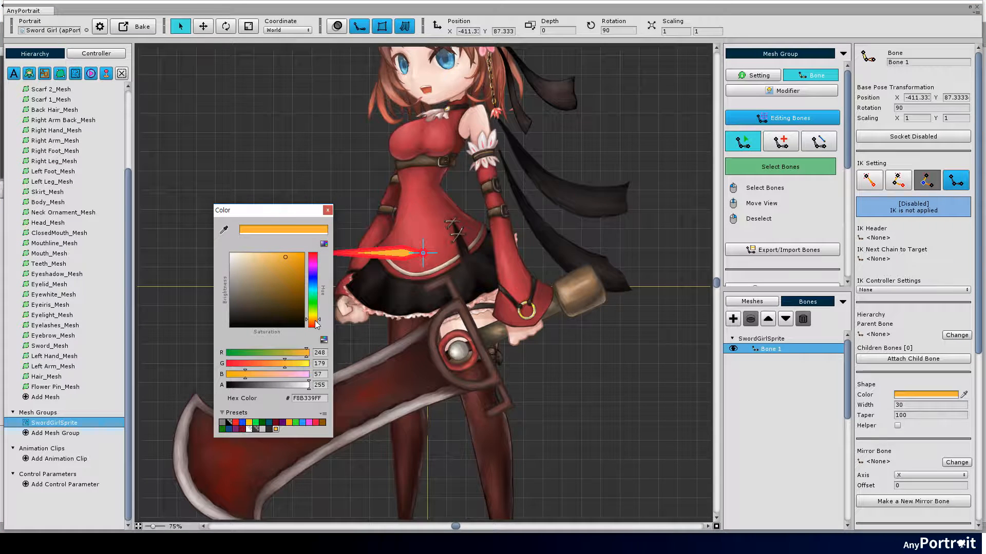
left_click(326, 210)
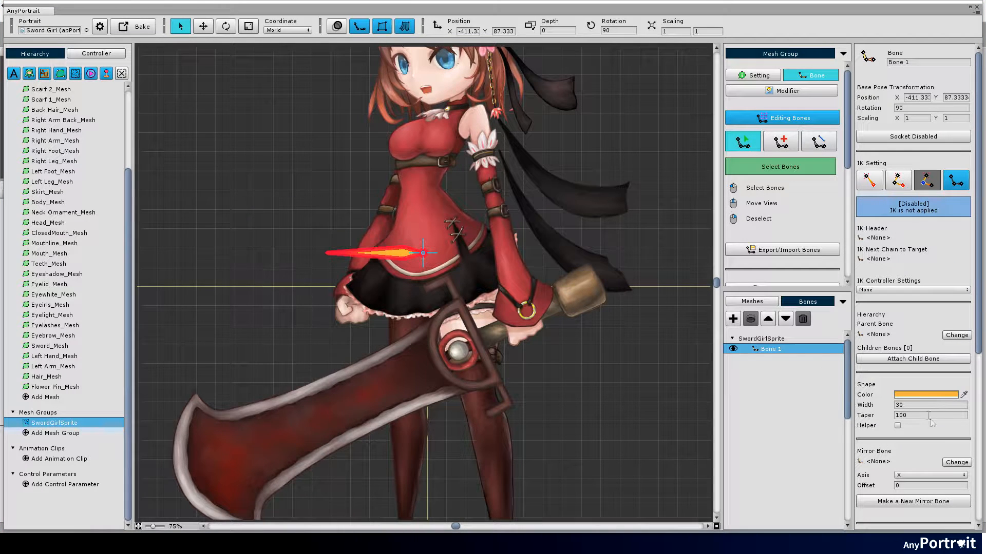
left_click(931, 404)
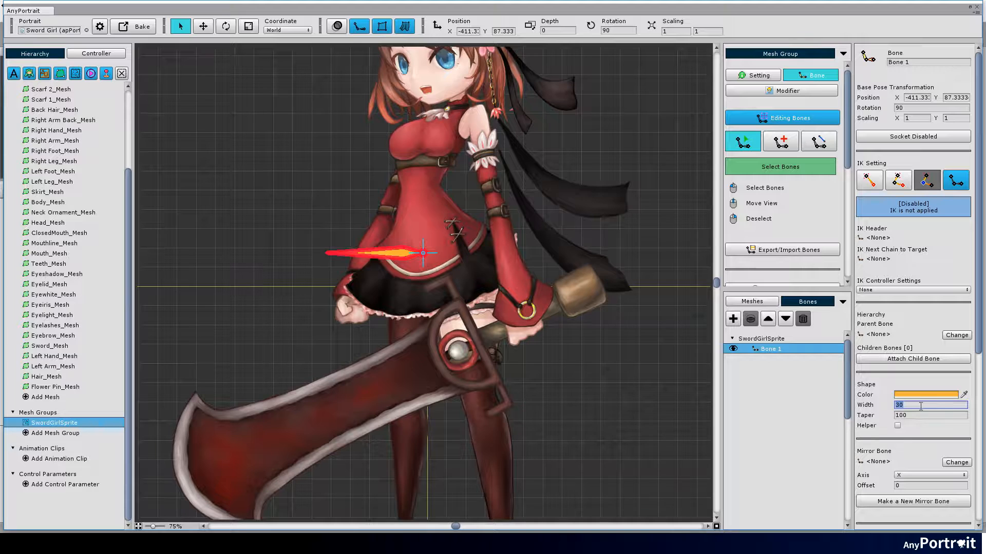
left_click(929, 415)
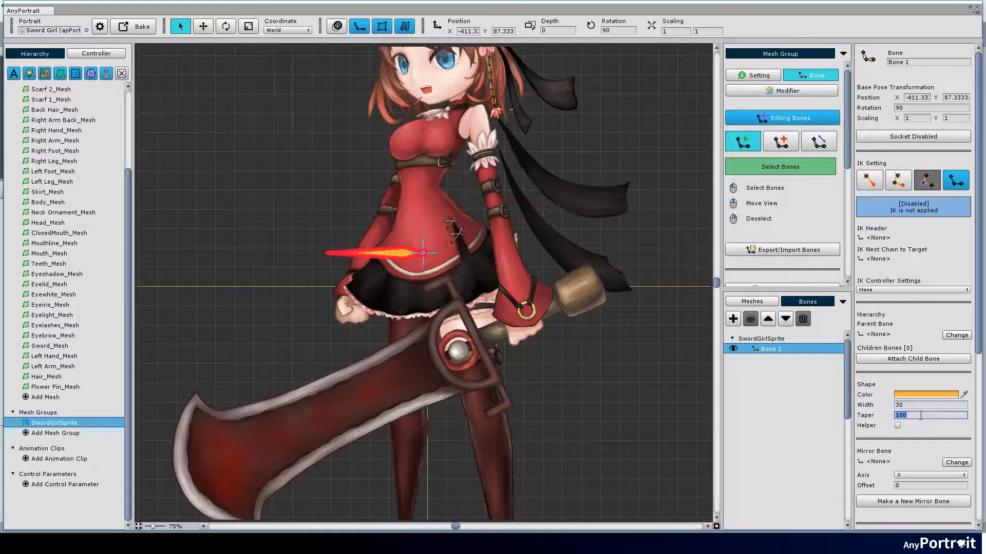
type("0")
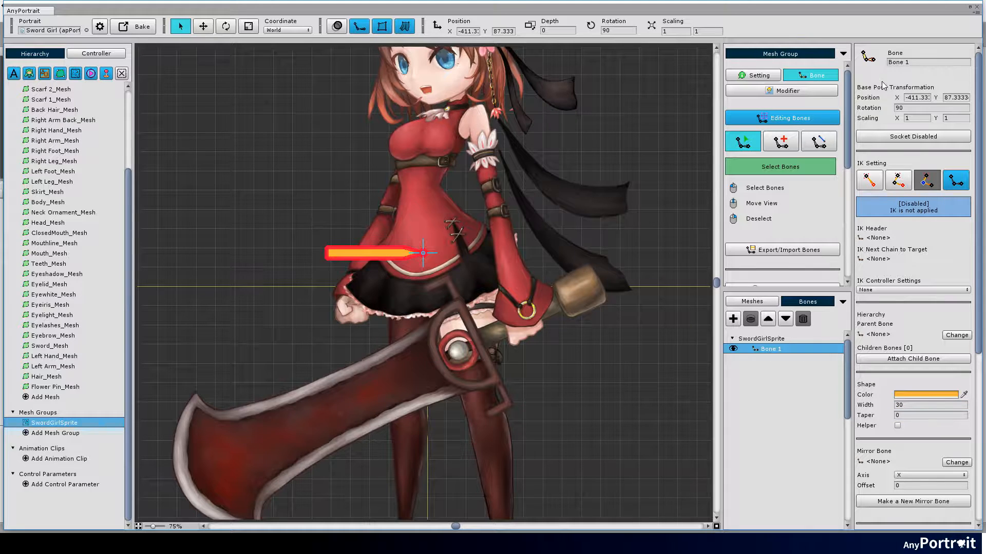
left_click(928, 61)
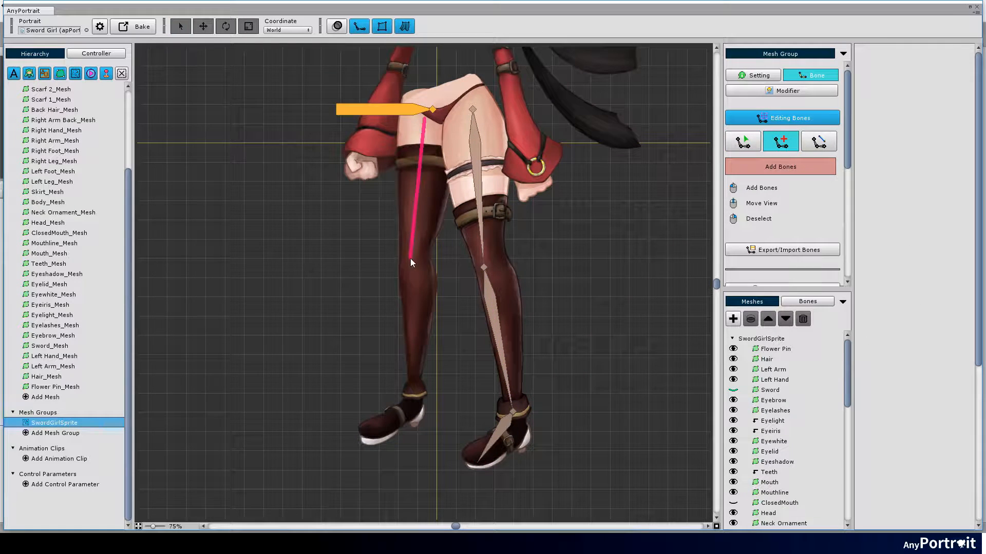
Draw leg and arm bones and adjust the lowest arm bone's width
left_click(411, 262)
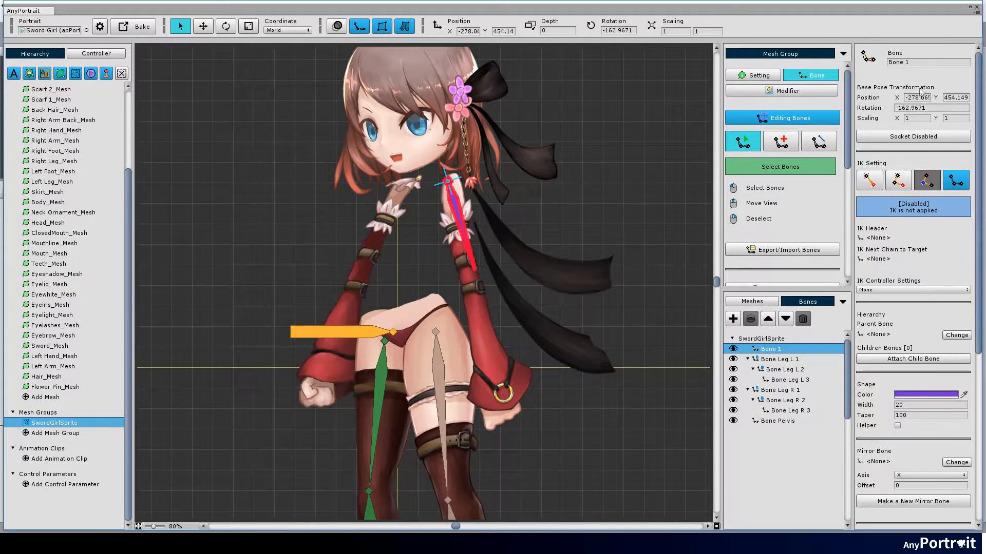
left_click(781, 141)
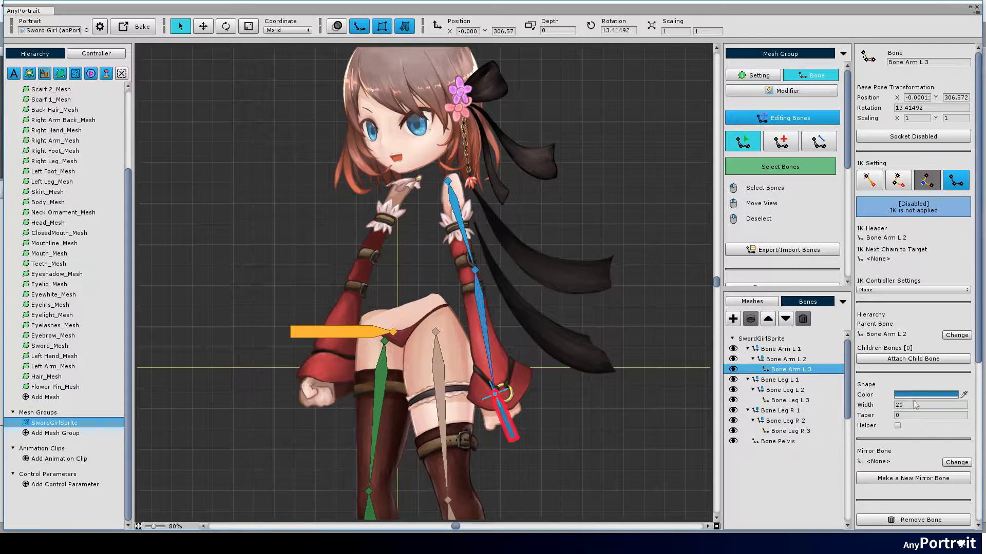
left_click(789, 369)
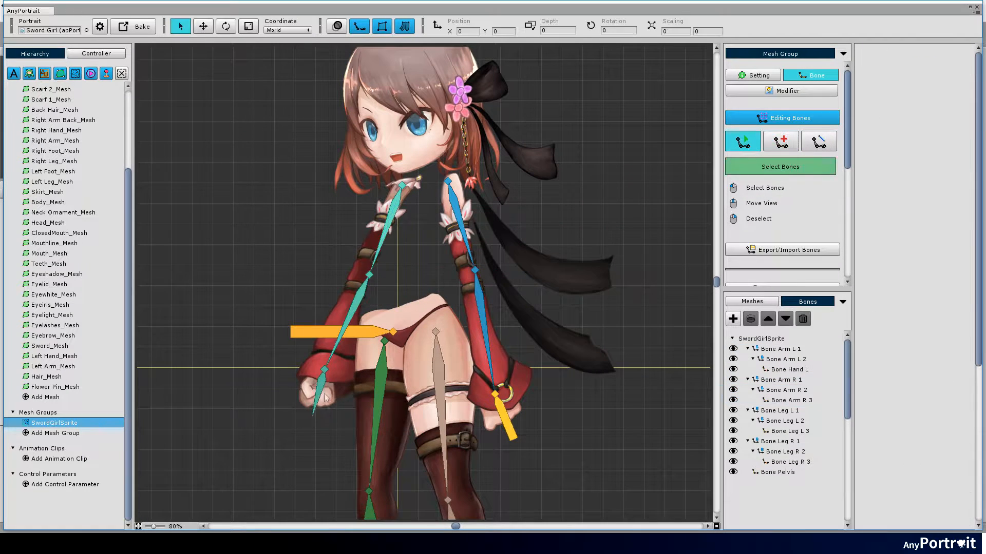
left_click(788, 400)
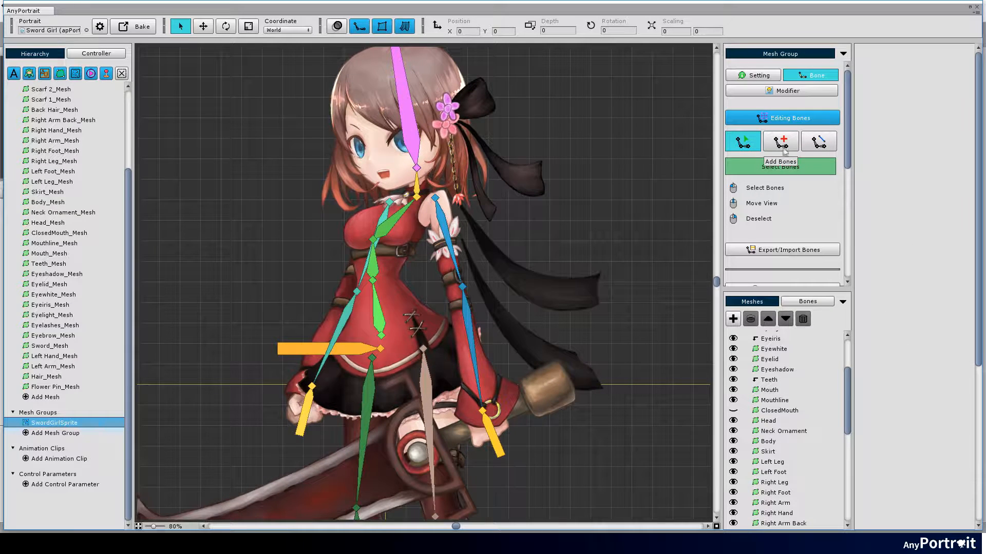
Link leg chains under the pelvis bone and colour Bone Sword pink
left_click(818, 141)
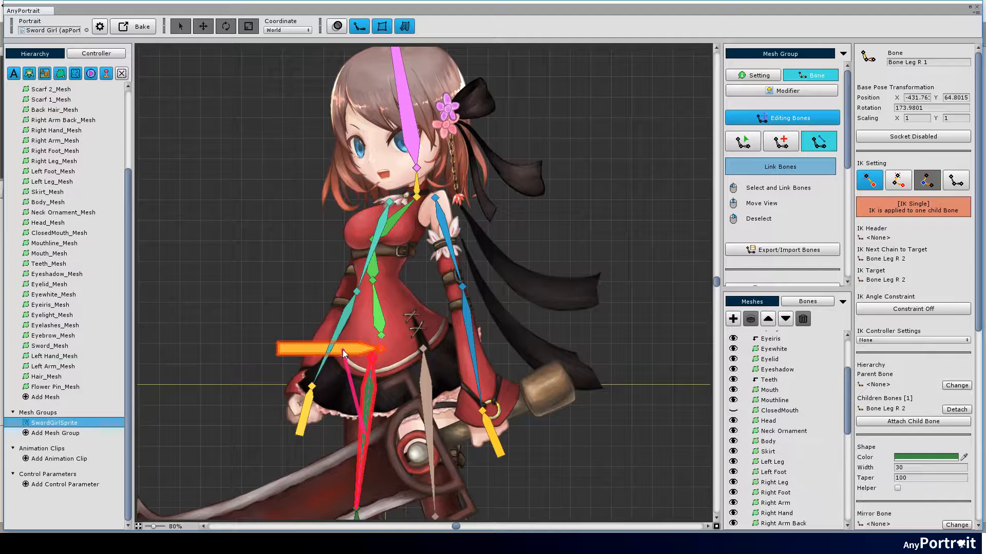
left_click(355, 356)
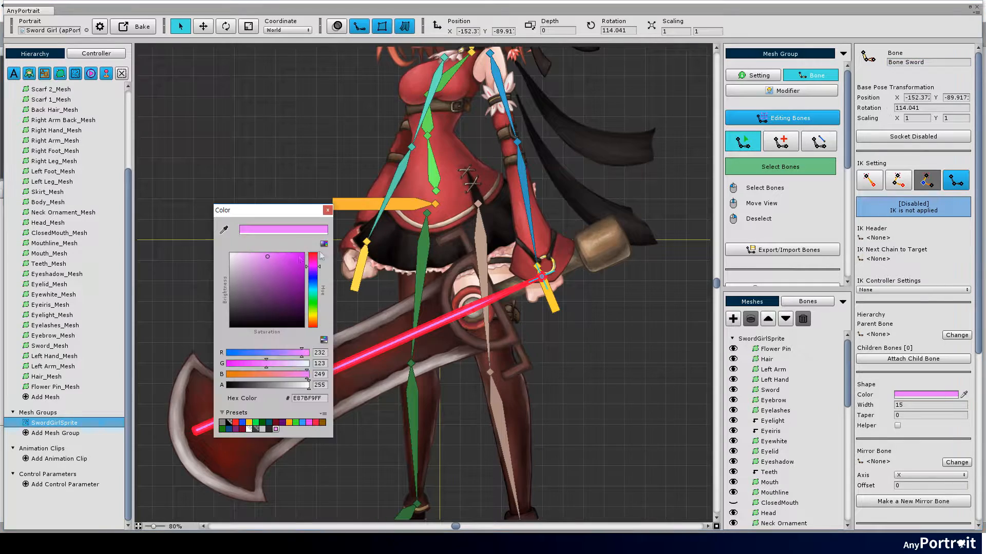
left_click(779, 141)
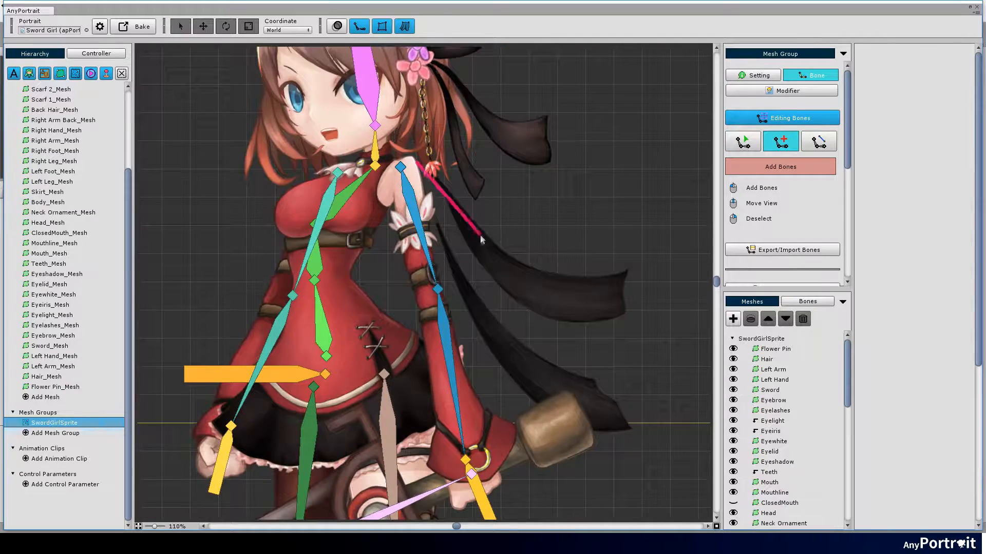
Draw bone chains along the black ribbon and bones over the skirt flaps
left_click(415, 176)
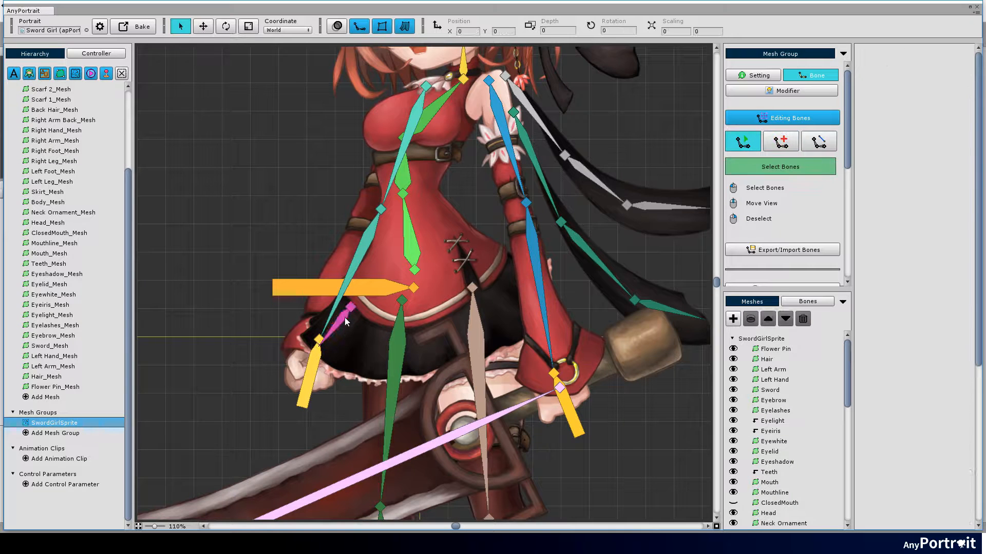
left_click(343, 308)
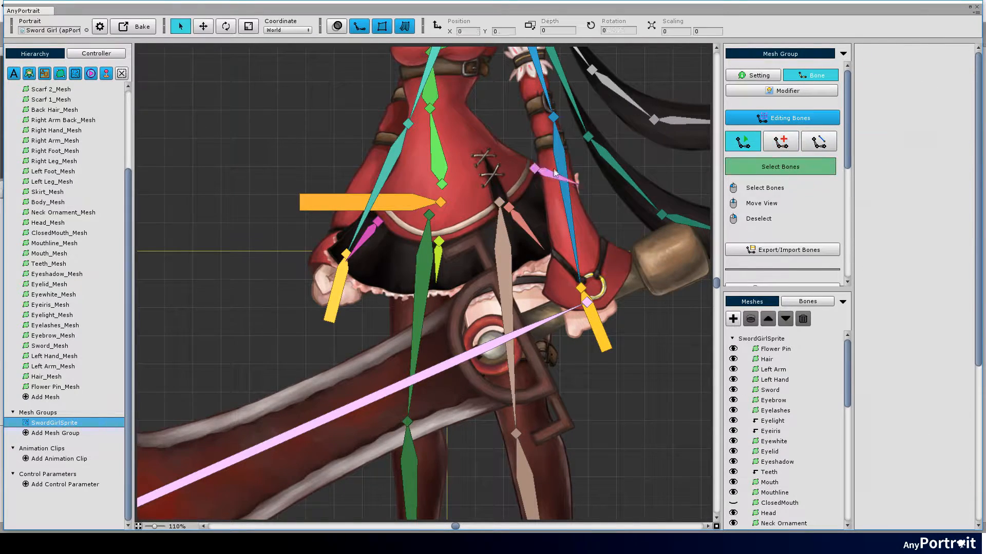
left_click(359, 201)
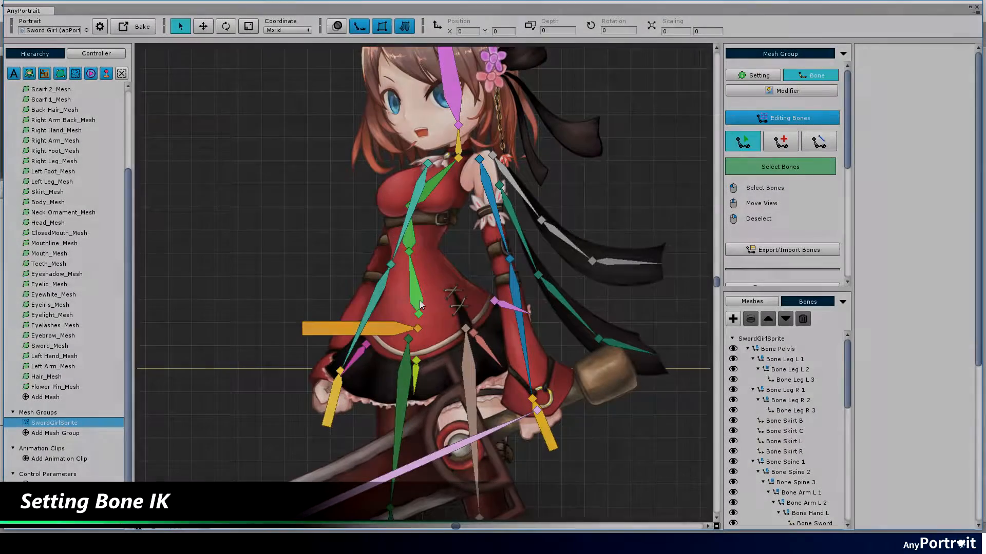
Make Bone Spine 1 an IK Head targeting Bone Neck with constraint about −50 to 46 degrees
left_click(777, 462)
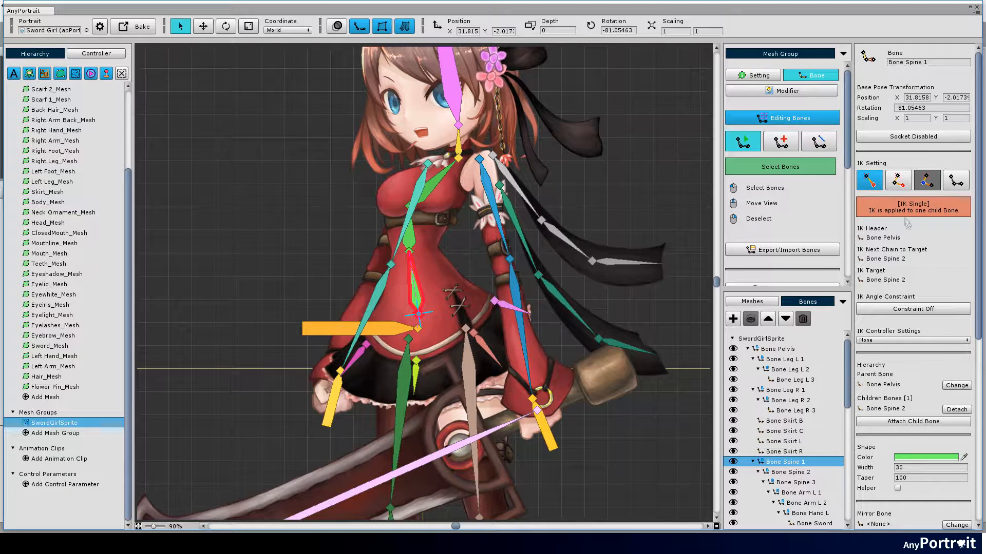
left_click(897, 180)
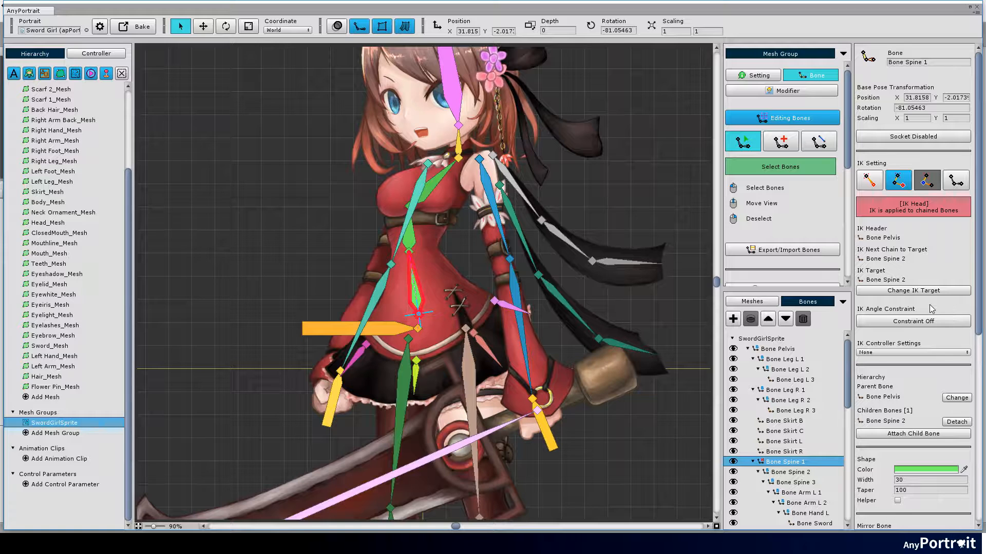
left_click(911, 291)
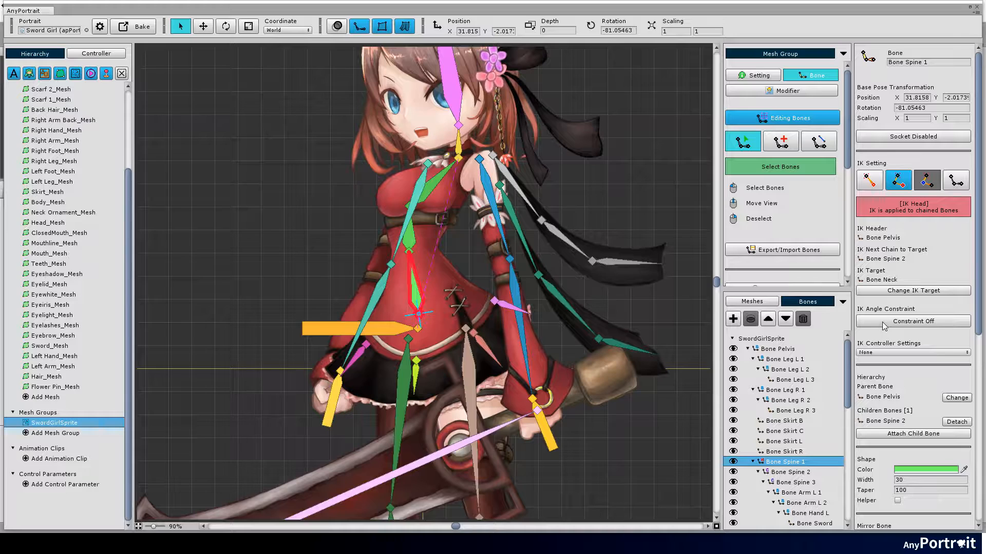
left_click(912, 322)
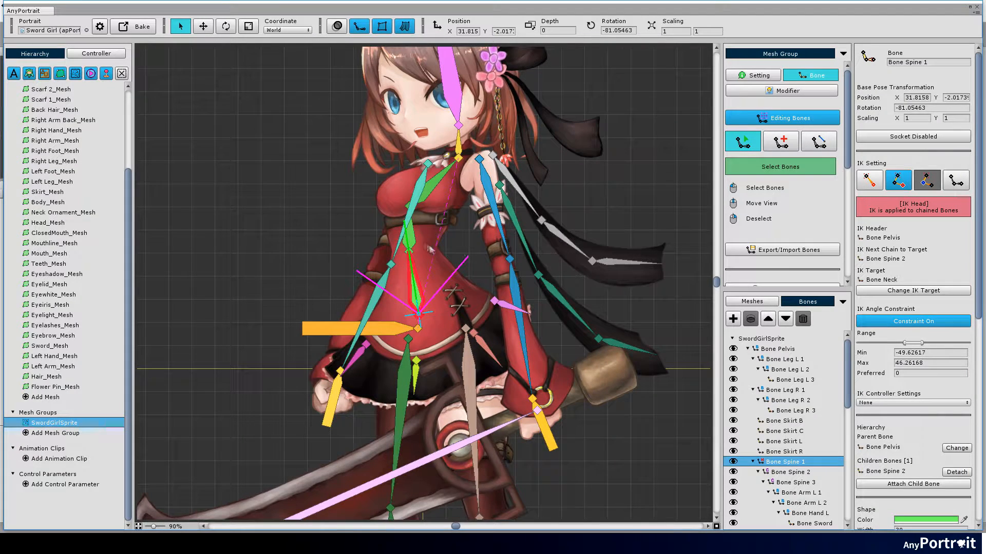
left_click(783, 472)
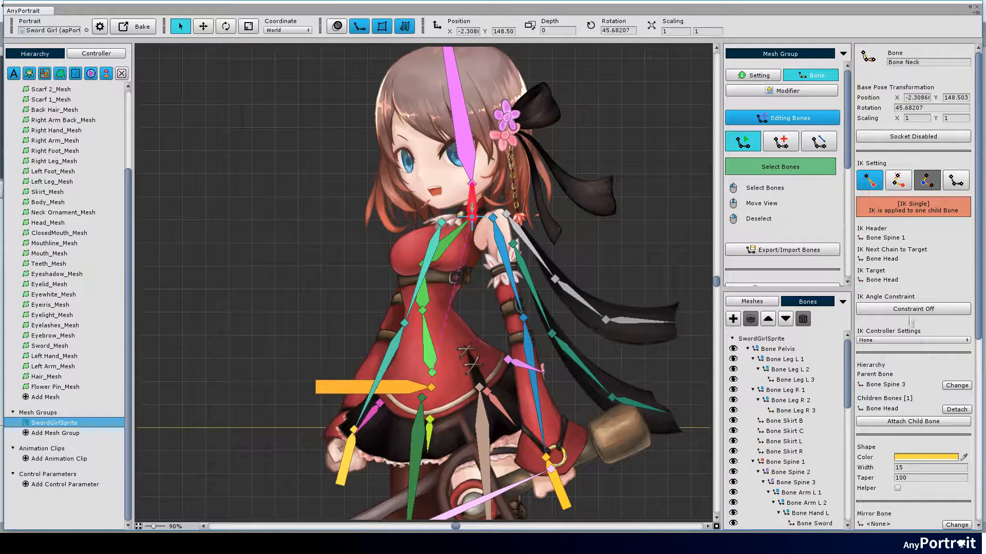
left_click(912, 309)
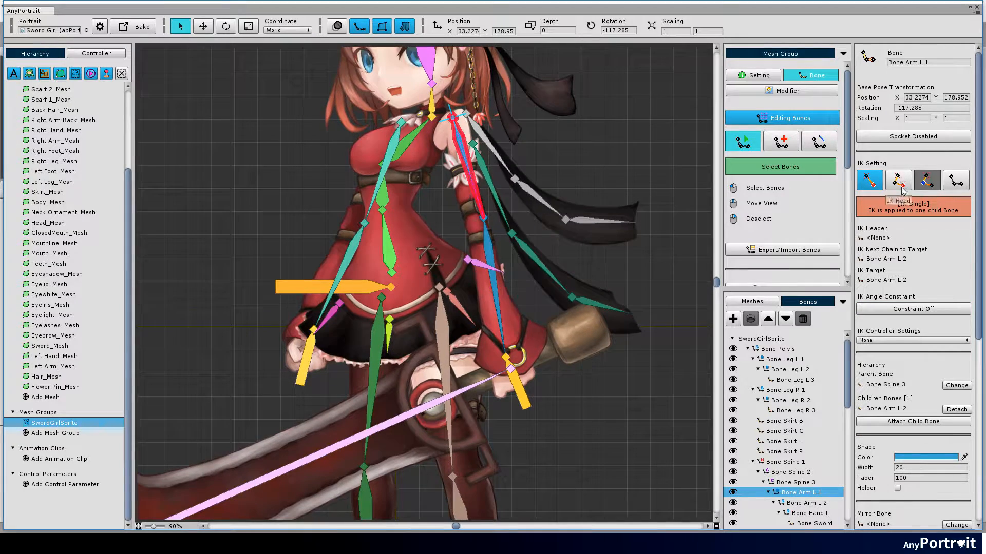
Make Bone Arm L 1 and Bone Arm R 1 IK heads targeting their hand bones with constraints
left_click(898, 181)
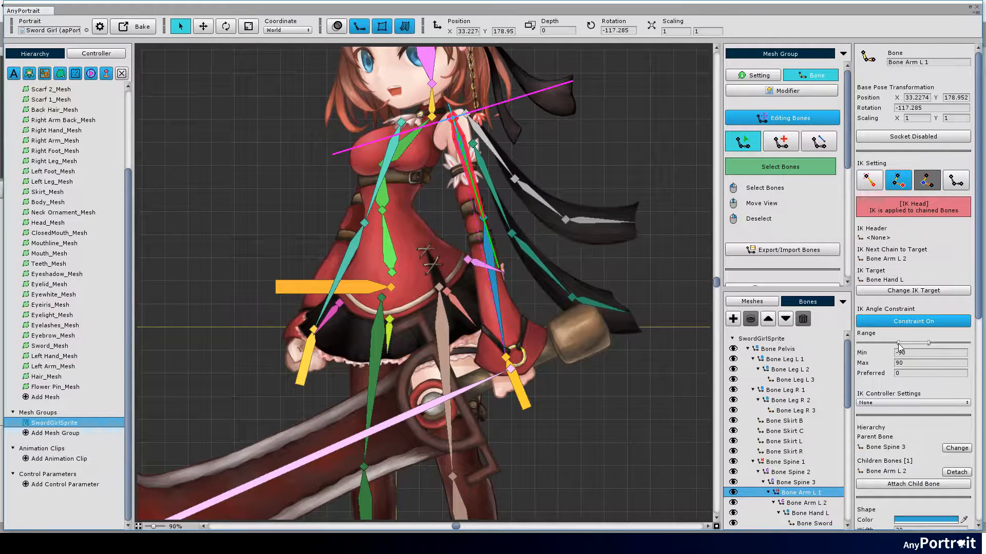
left_click(806, 502)
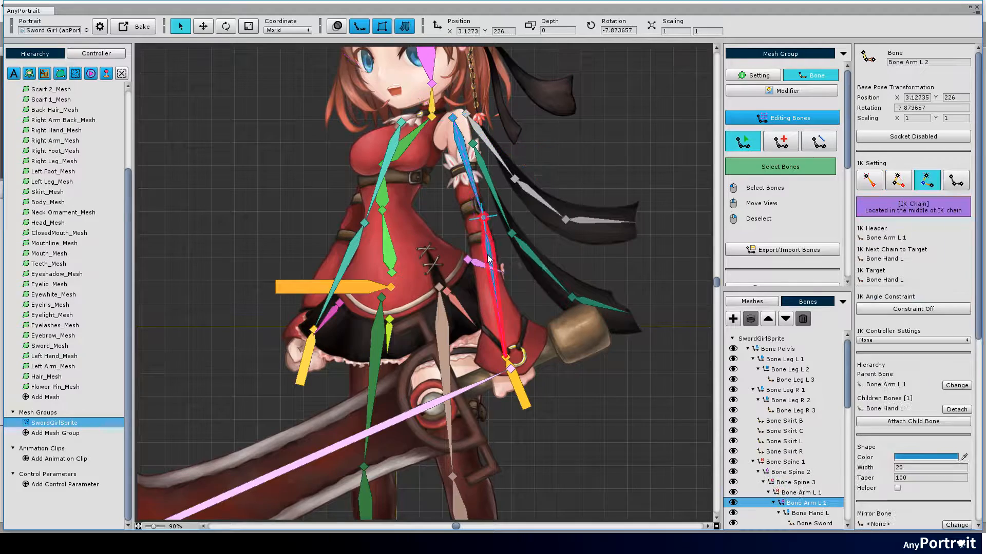
left_click(911, 309)
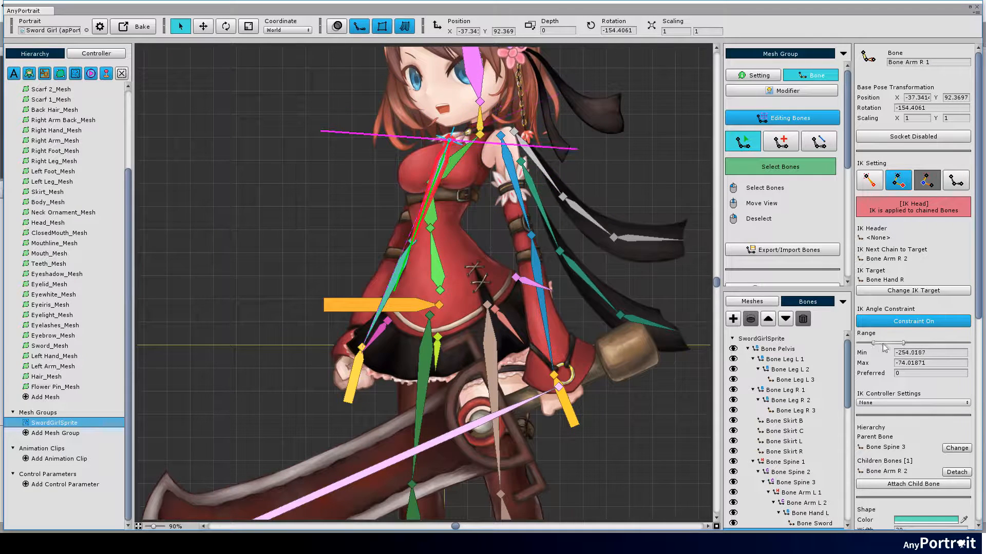
left_click(793, 492)
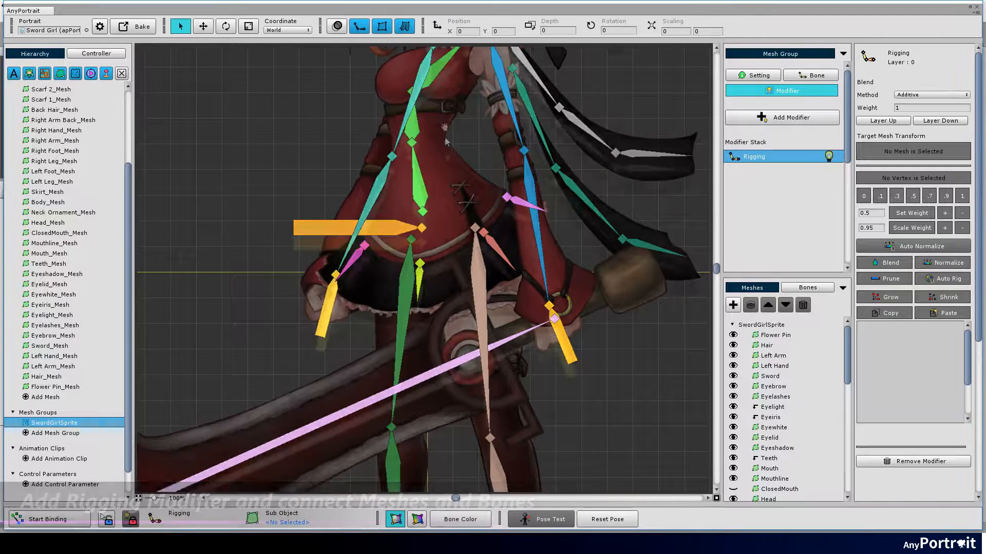
Add the Hair mesh to the Rigging modifier and start binding
left_click(766, 345)
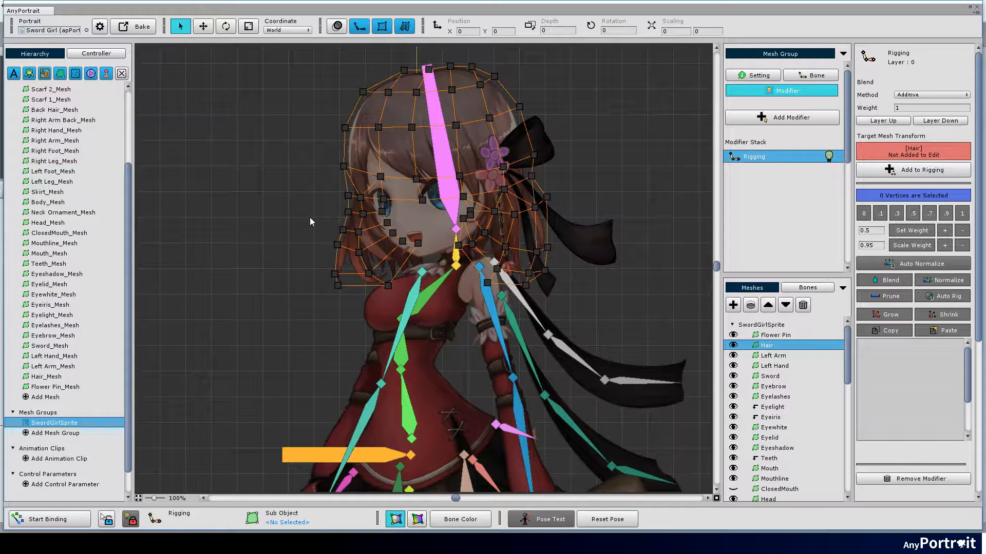
mouse_move(312, 240)
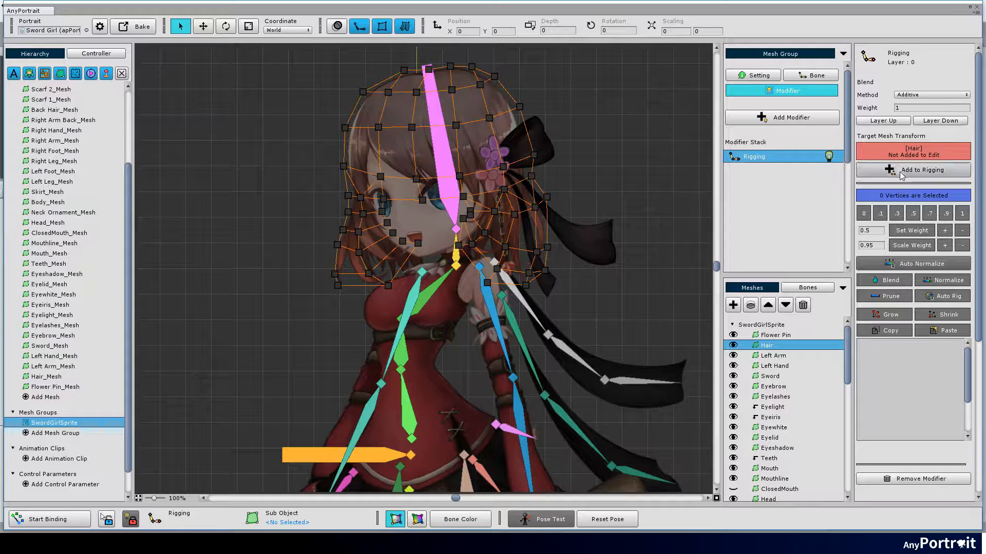
left_click(916, 169)
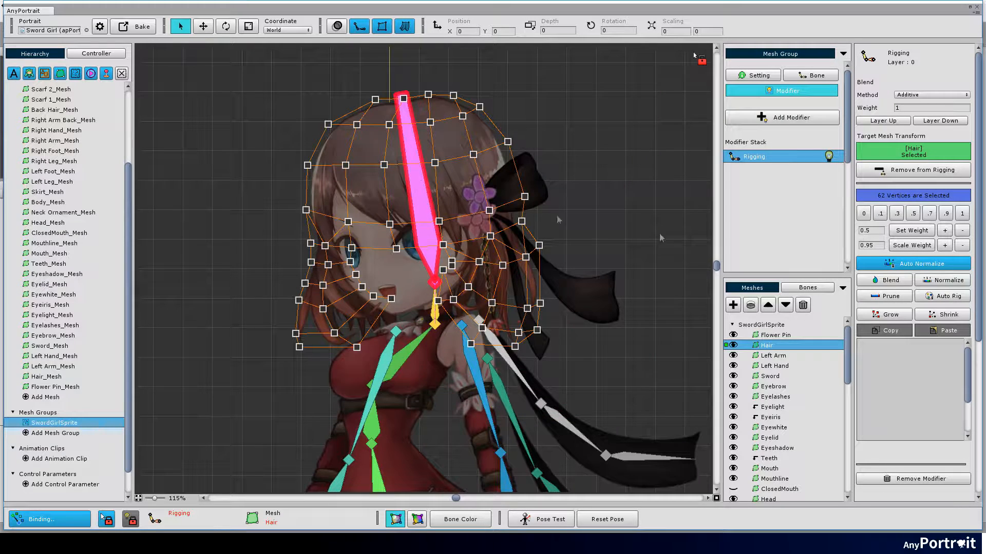
Bind Flower Pin, Eyebrow, Eyeiris, Teeth and Mouth meshes fully to Bone Head
left_click(774, 334)
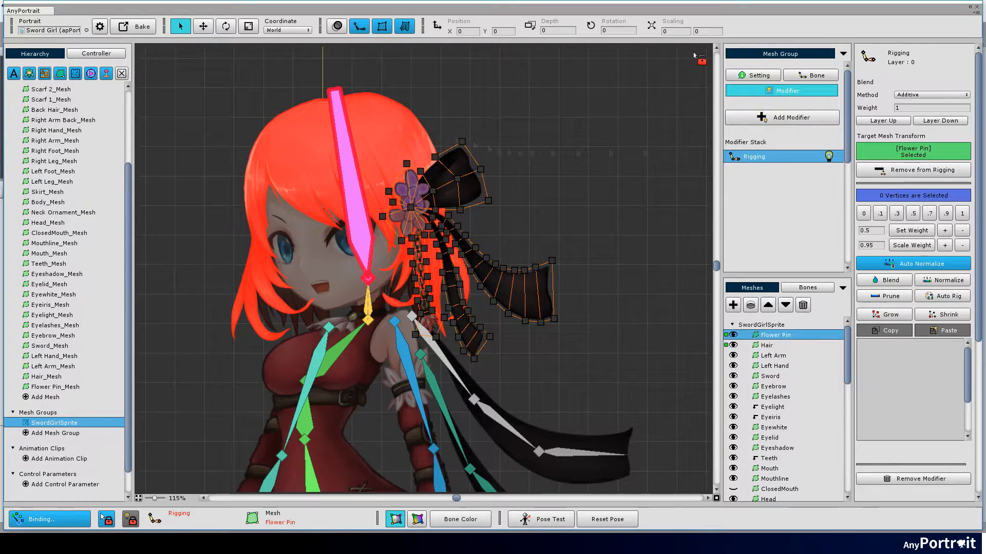
left_click(773, 386)
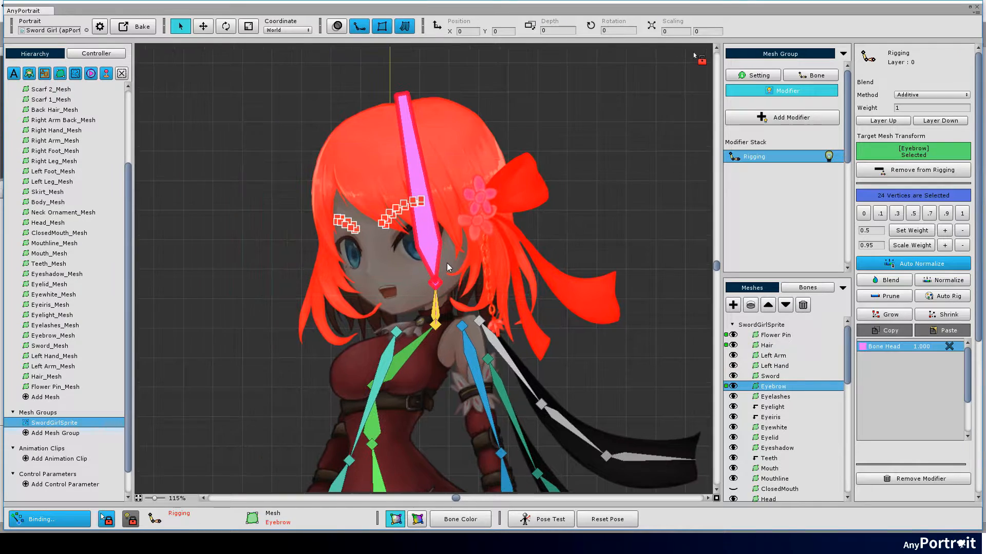
left_click(770, 417)
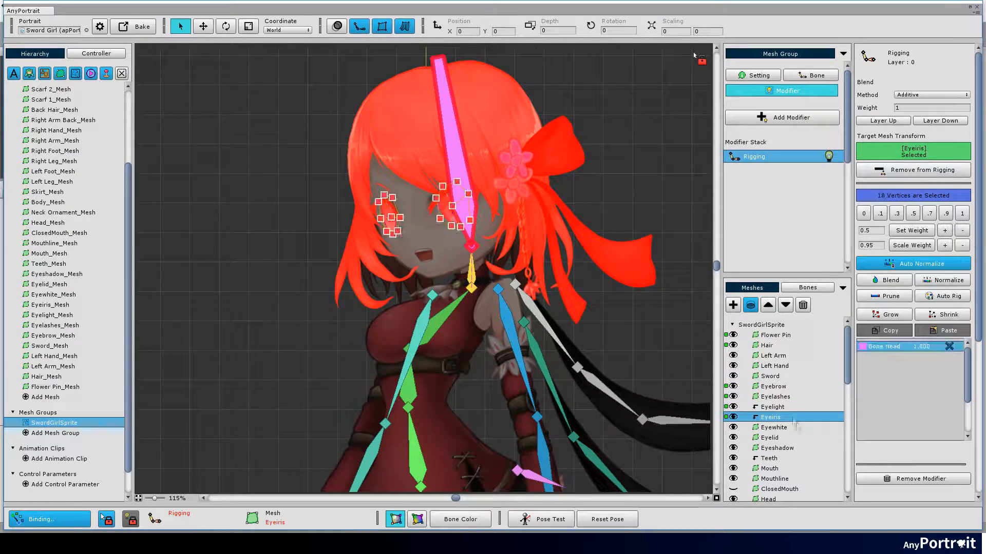
left_click(768, 468)
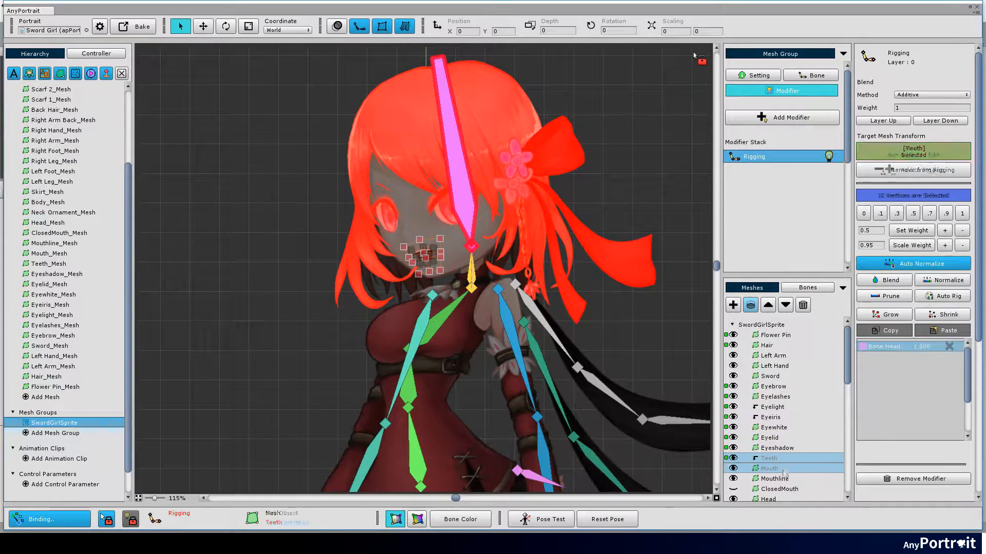
left_click(768, 407)
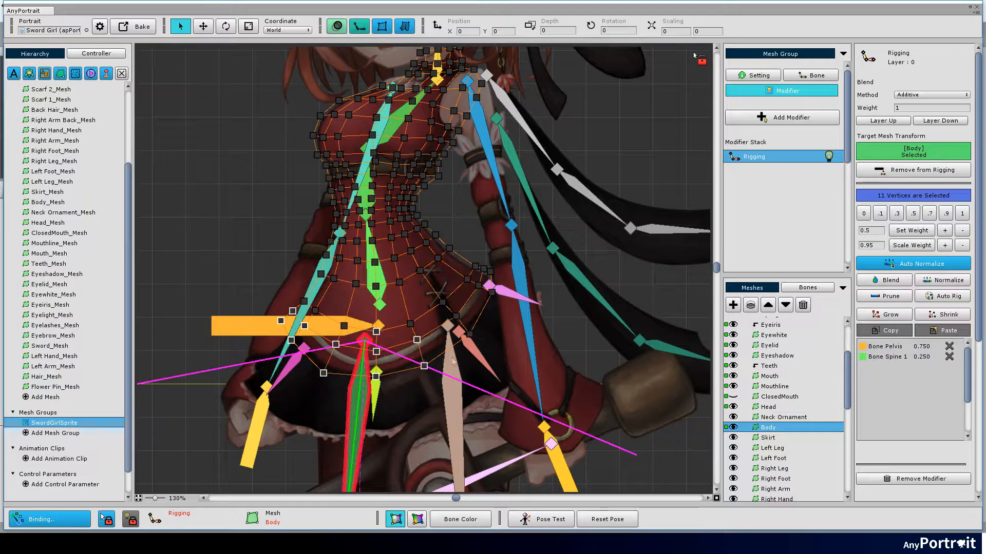
Weight the Body waist vertices 0.75 to Bone Pelvis and 0.25 to Bone Spine 1
left_click(883, 314)
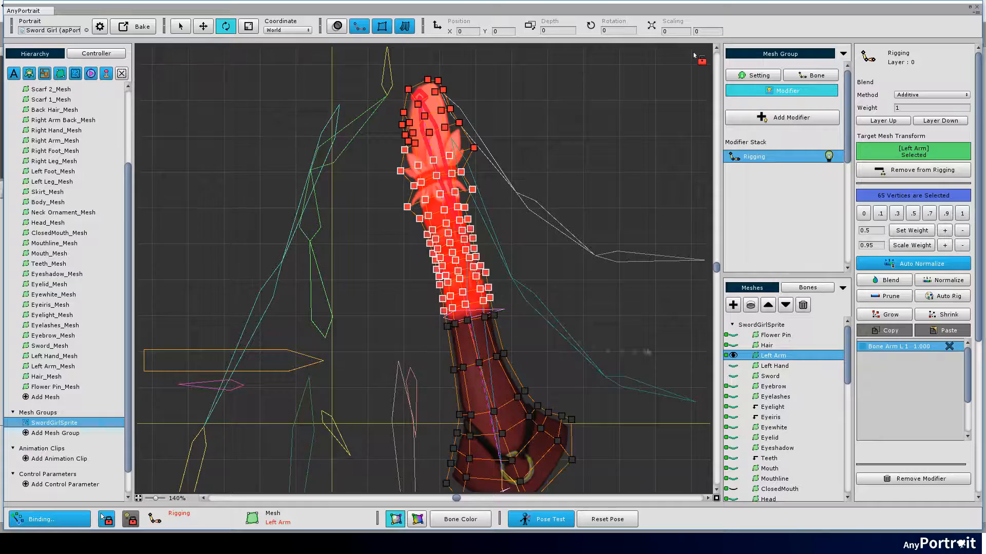
Blend the elbow vertices across Bone Arm L 1 and L 2 and bend the elbow in Pose Test
scroll("down", 3)
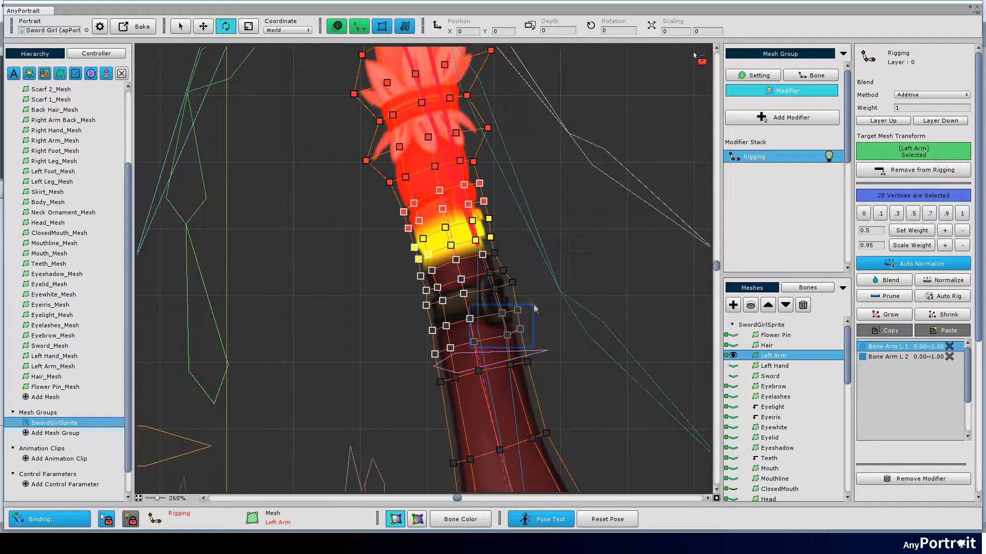
left_click(360, 25)
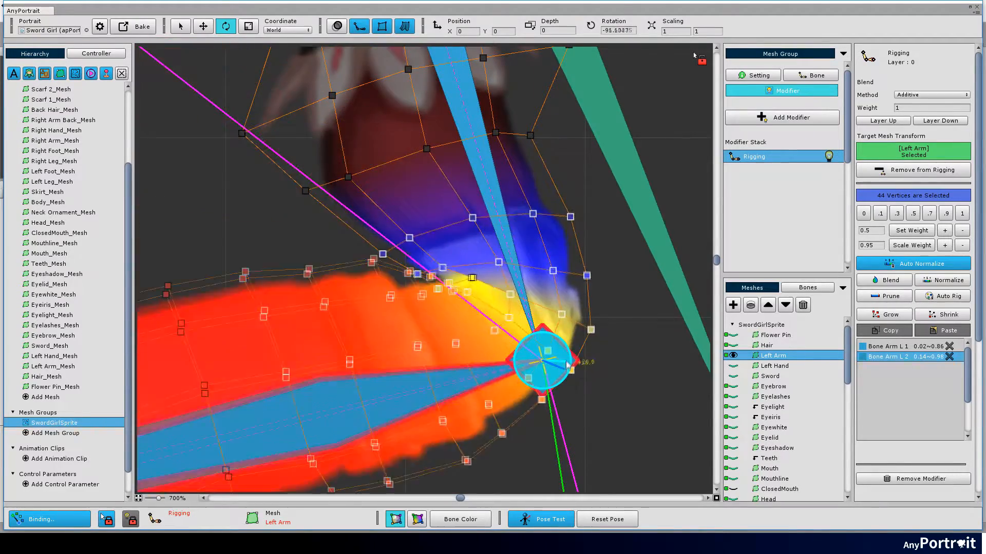
scroll("down", 3)
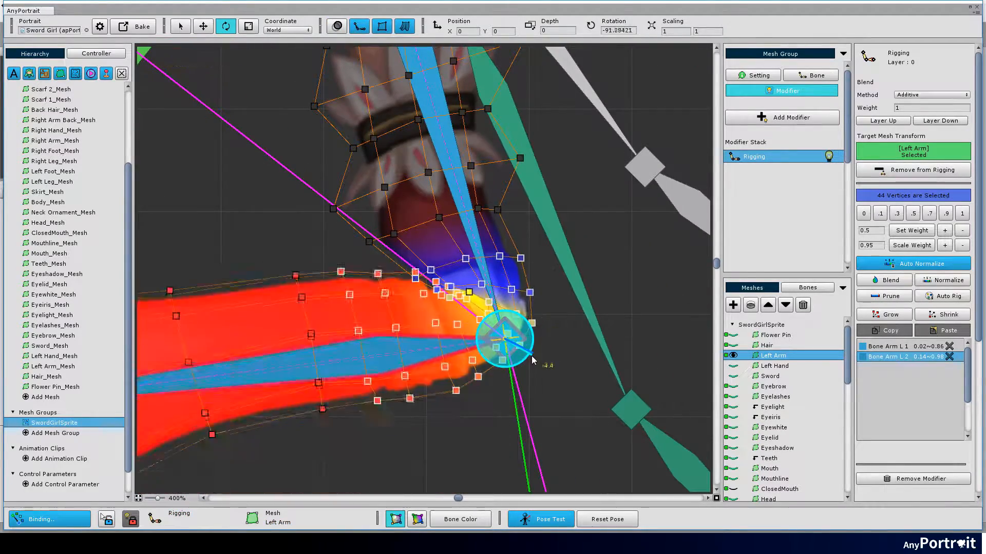
left_click_drag(534, 362, 550, 349)
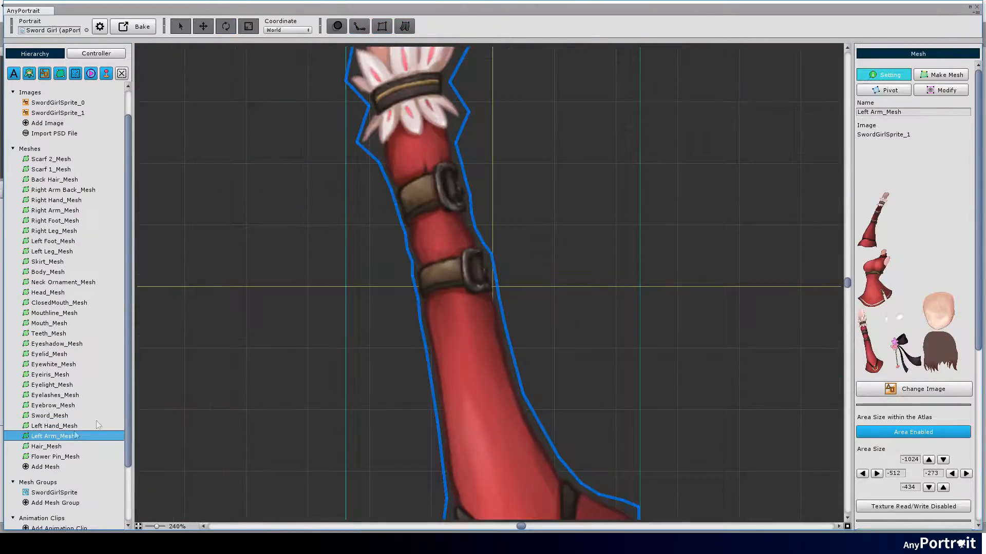
Enable Z-Depth Rendering in Modify and raise the depth of Left_Arm_Mesh's elbow vertices
left_click(940, 91)
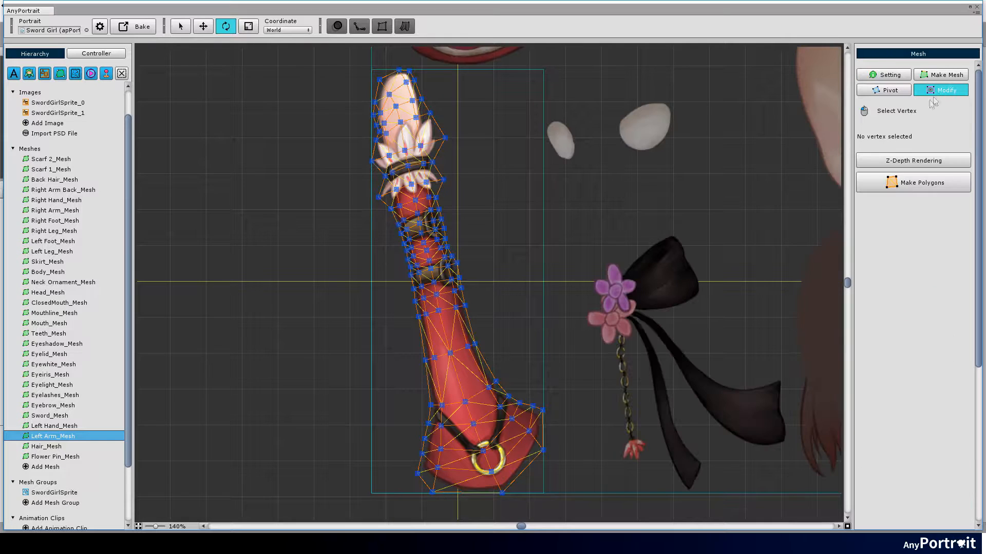
left_click(912, 160)
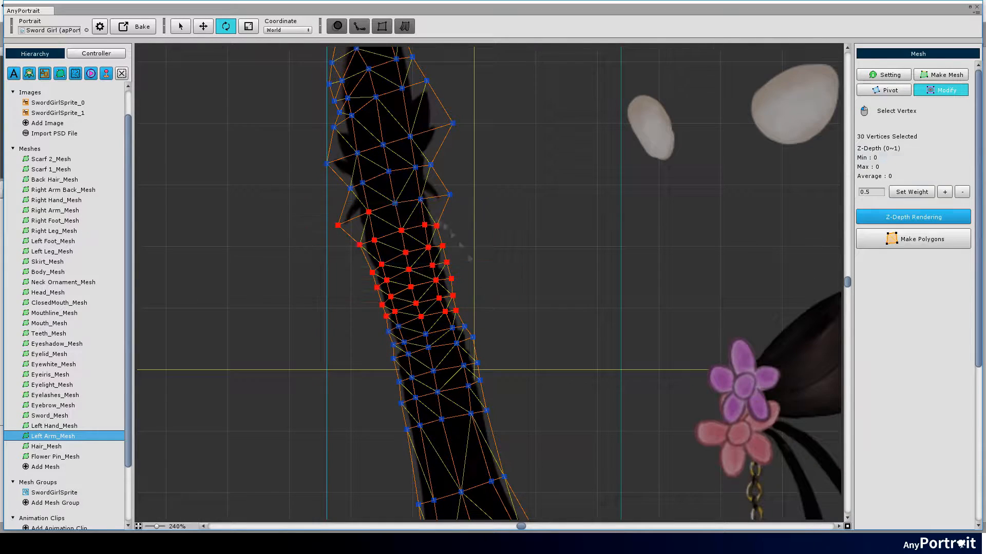
left_click(944, 192)
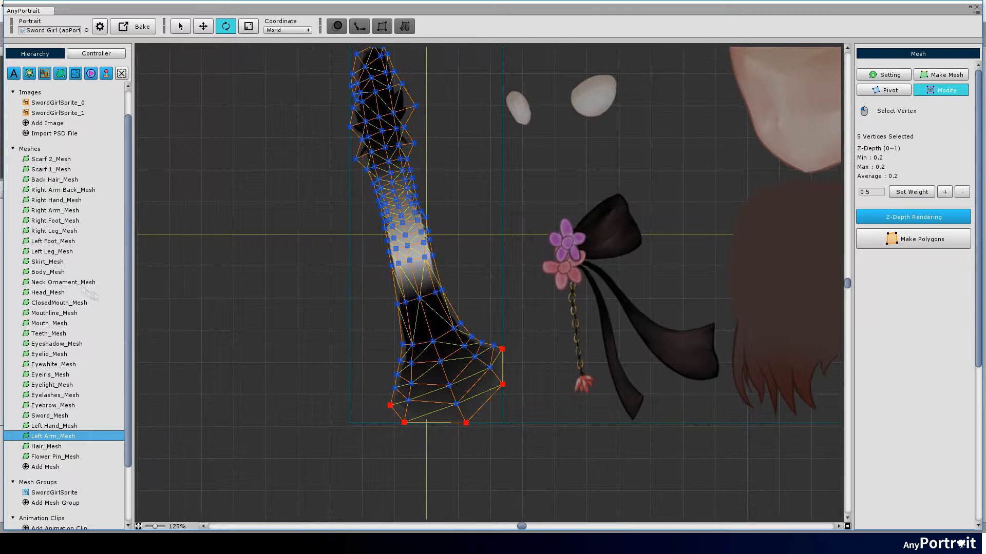
Raise the depth of the arm's bottom vertices and Body_Mesh's lower edge, then select Hair_Mesh
left_click(54, 210)
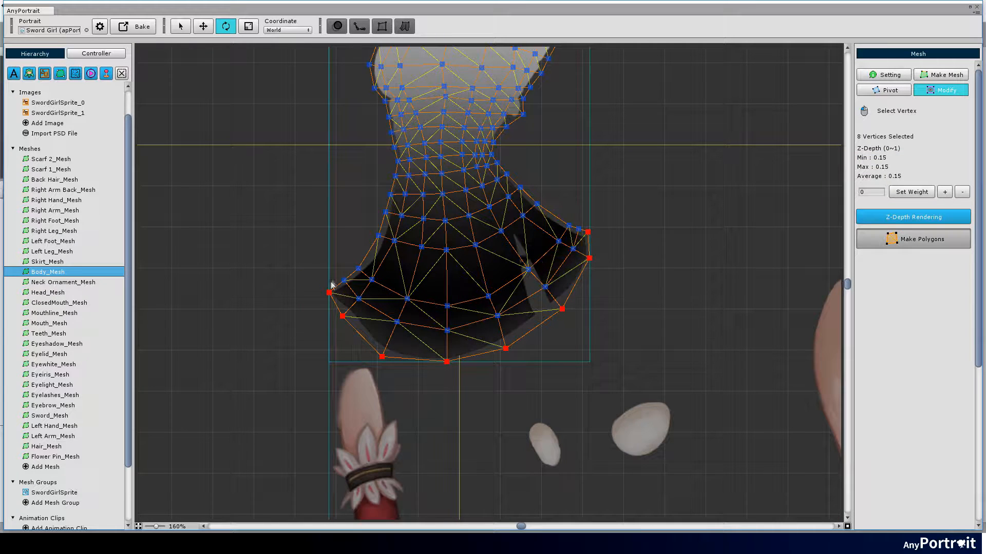
left_click(47, 446)
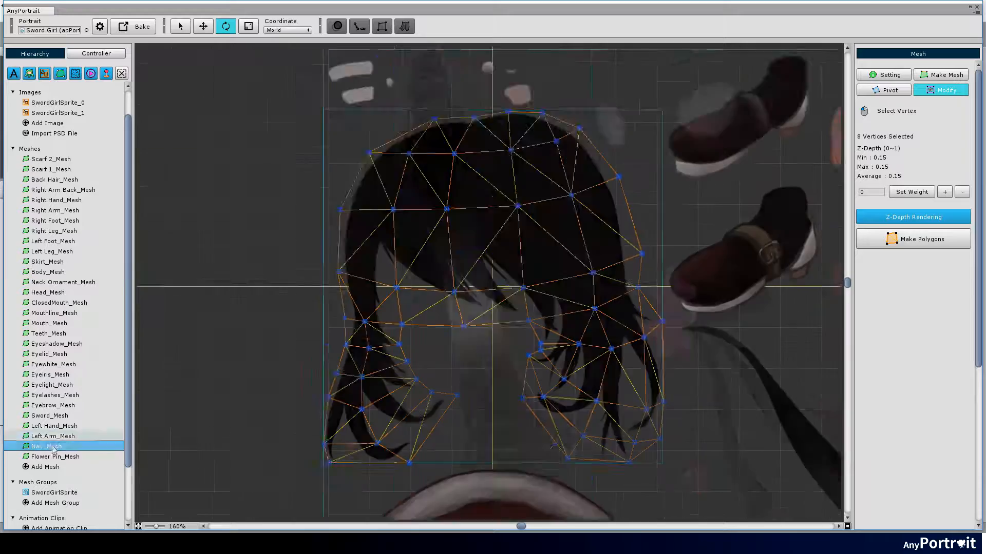